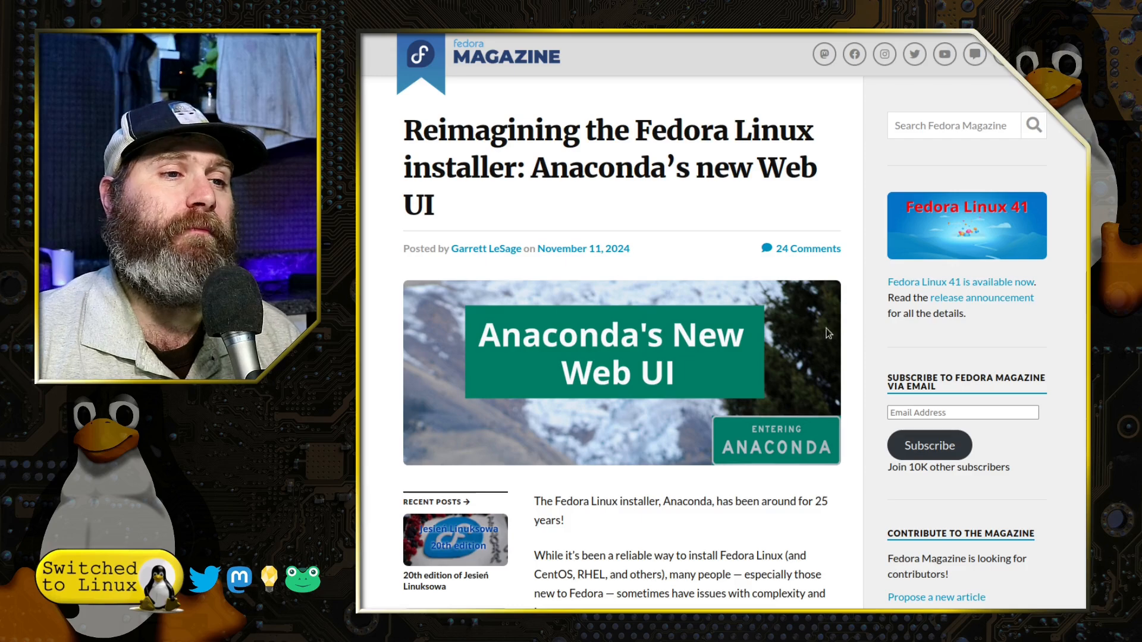
Step: Scroll the Anaconda Web UI article down to the 'Why a new interface?' section
scroll(down, 3)
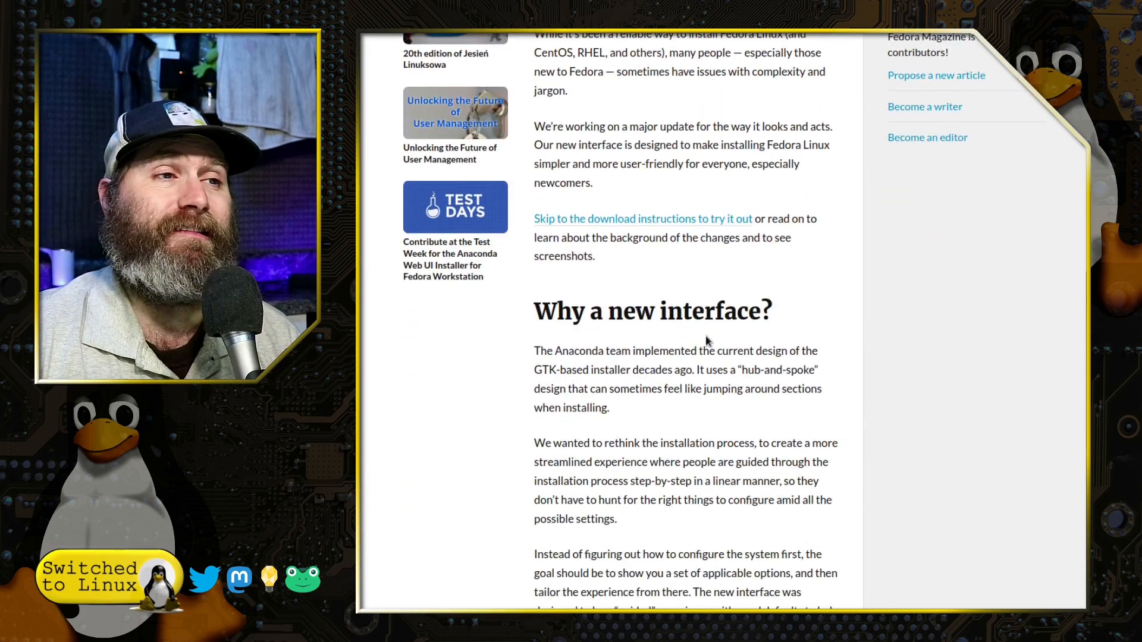
scroll(down, 3)
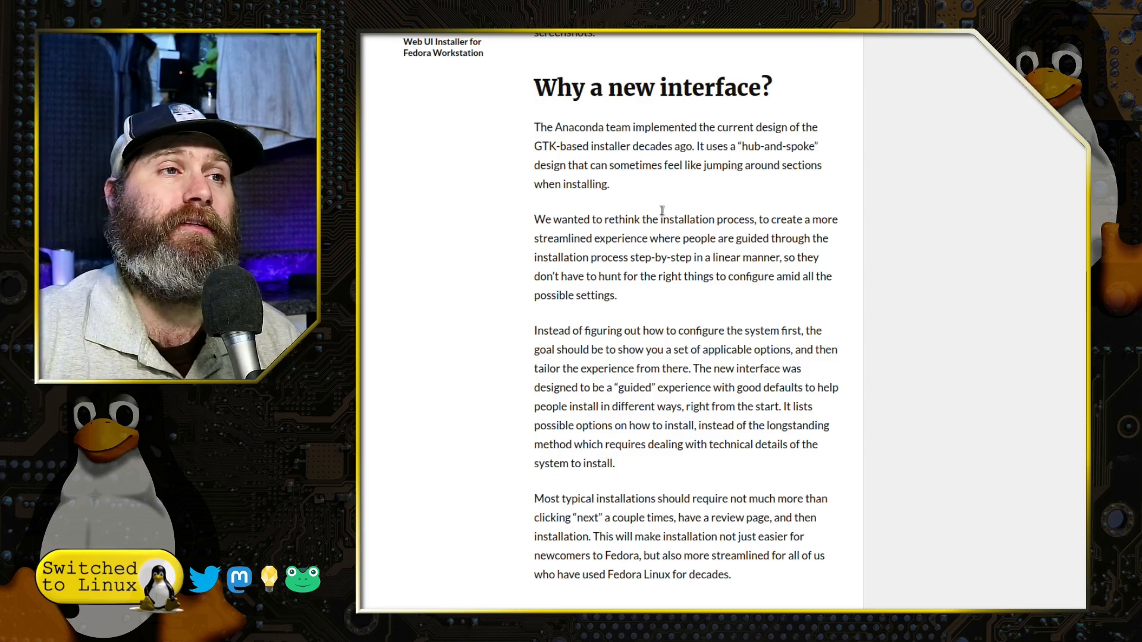
Step: Scroll to the task-oriented design list of four installation goals, whole-disk through custom partitions
scroll(down, 3)
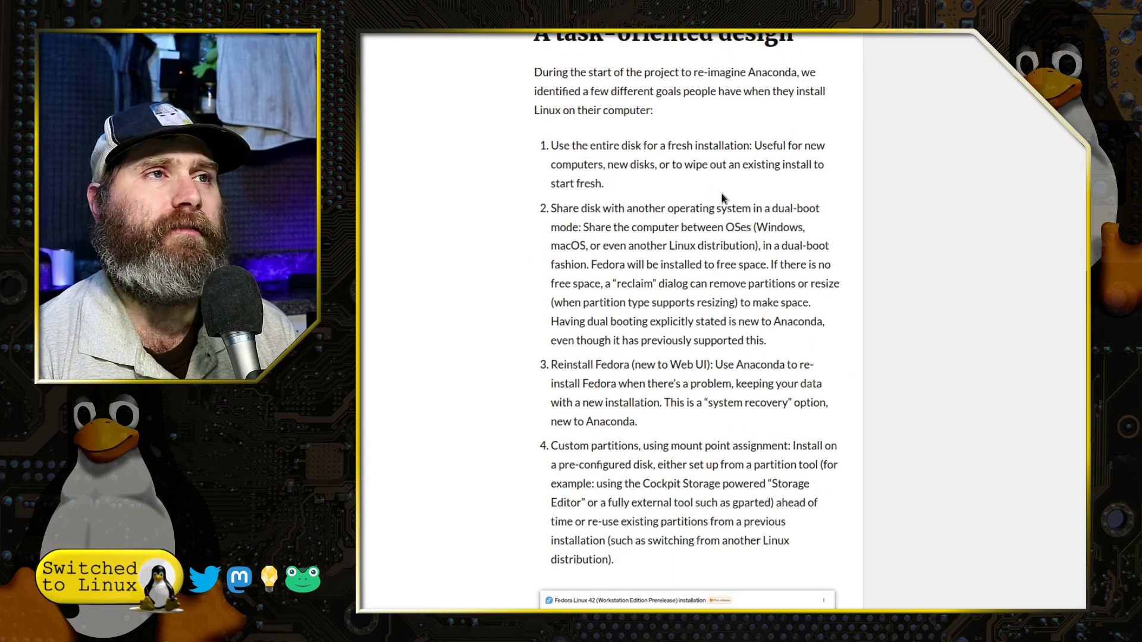
scroll(down, 3)
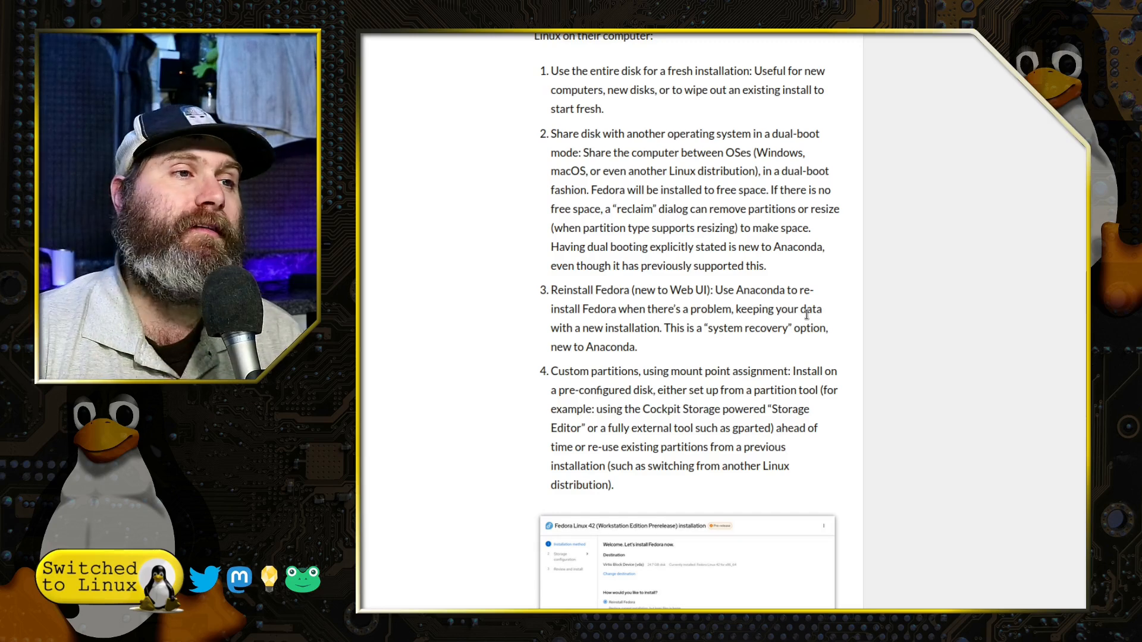
Step: Scroll past 'Changing the Anaconda experience' toward the 'Web-based benefits' section
scroll(down, 3)
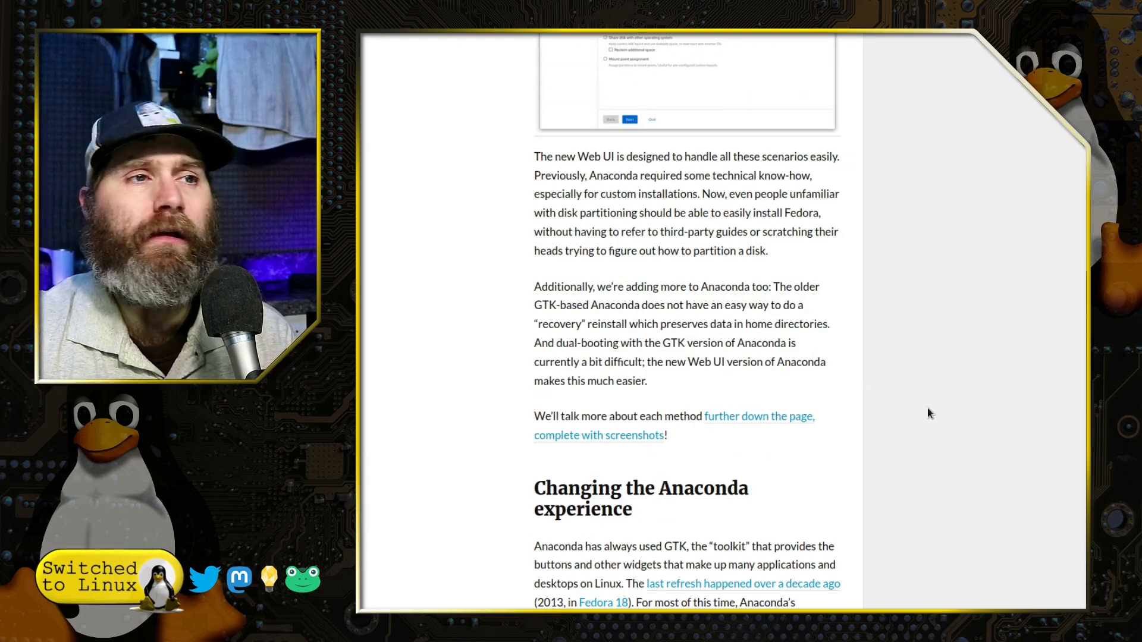
scroll(down, 3)
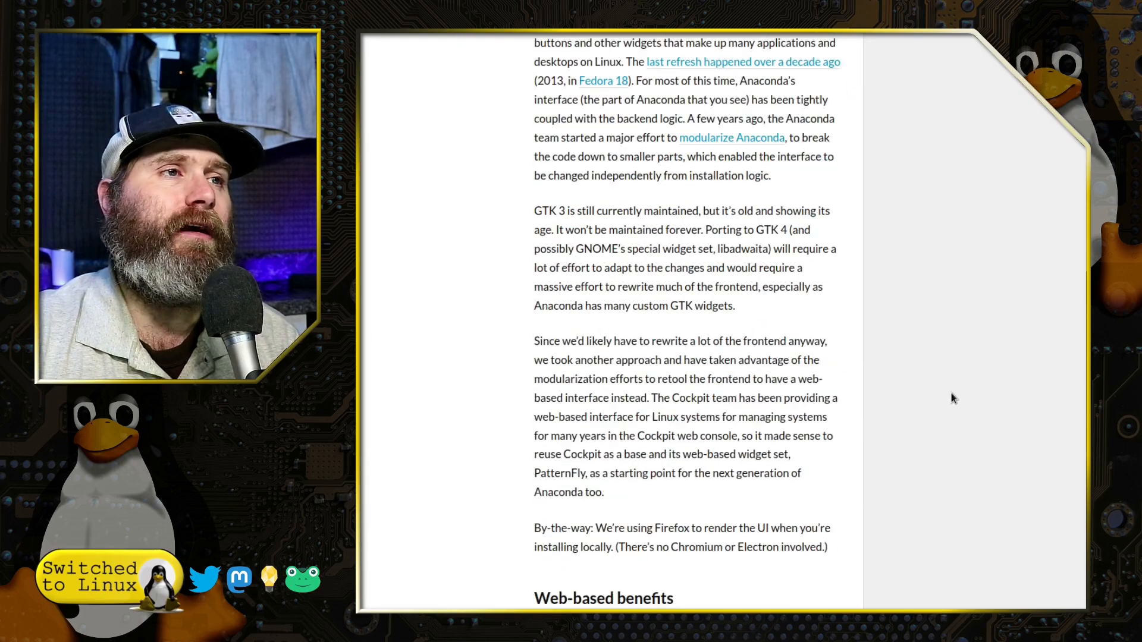
scroll(down, 3)
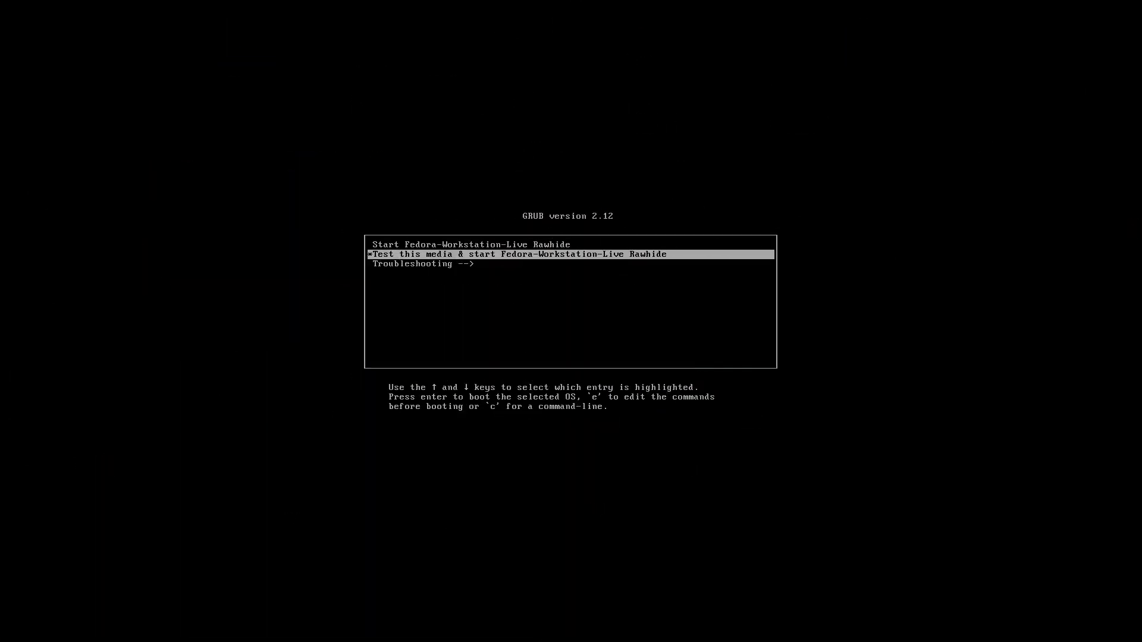
Step: Boot 'Start Fedora-Workstation-Live Rawhide' from GRUB without the media test
key(Up)
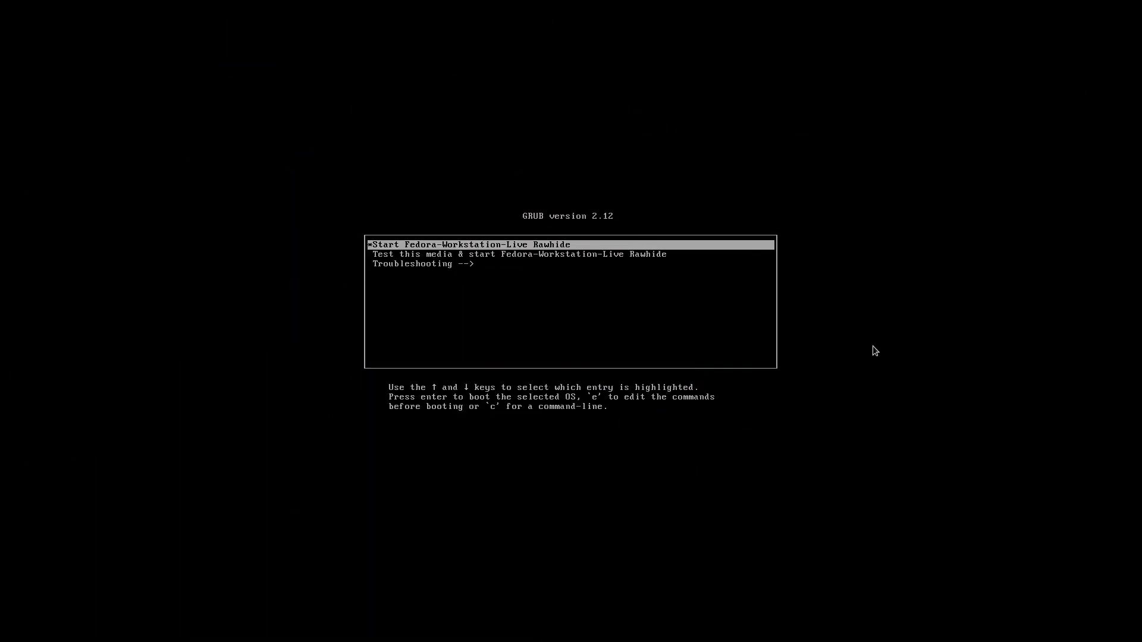
key(Return)
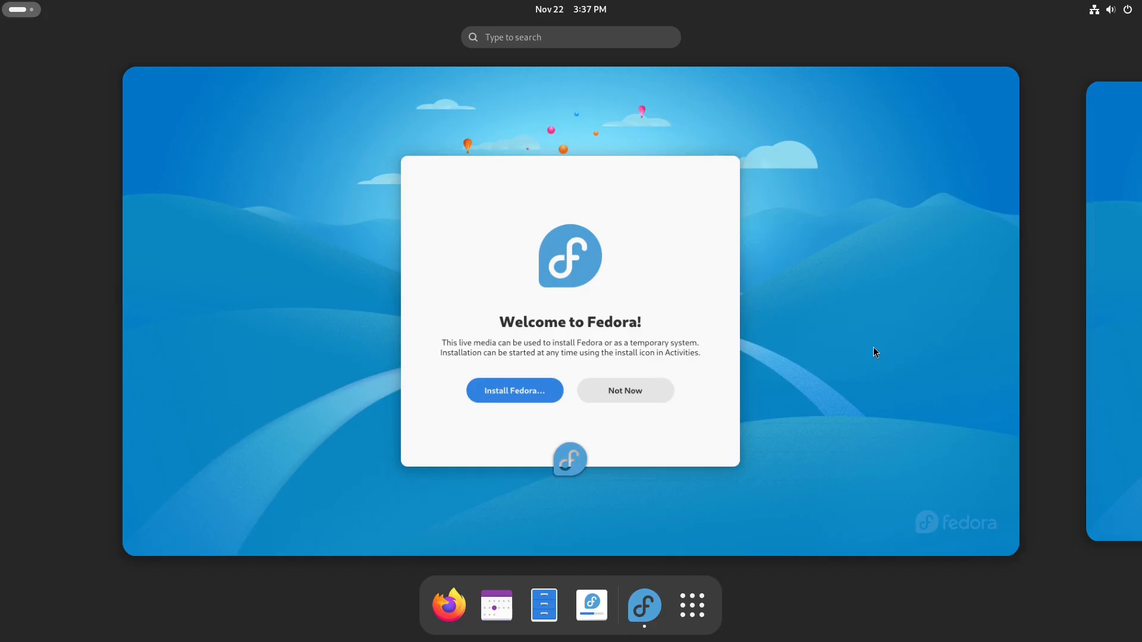
mouse_move(835, 369)
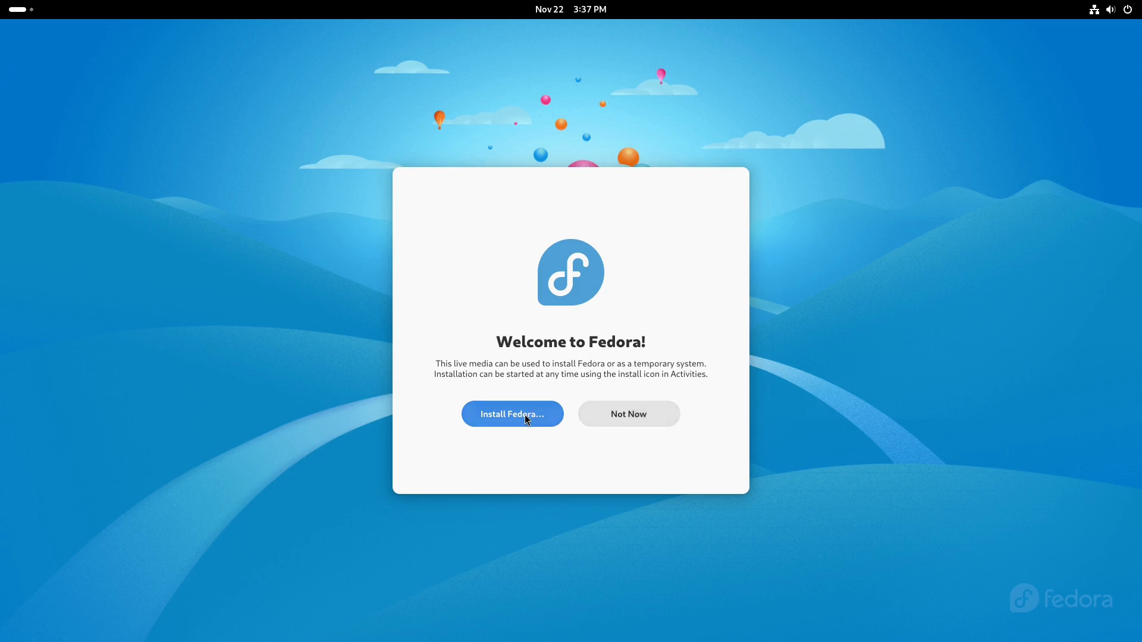
Step: Start Install Fedora and set ATA VBOX HARDDISK sda (21.5 GB) as the installation destination
click(512, 414)
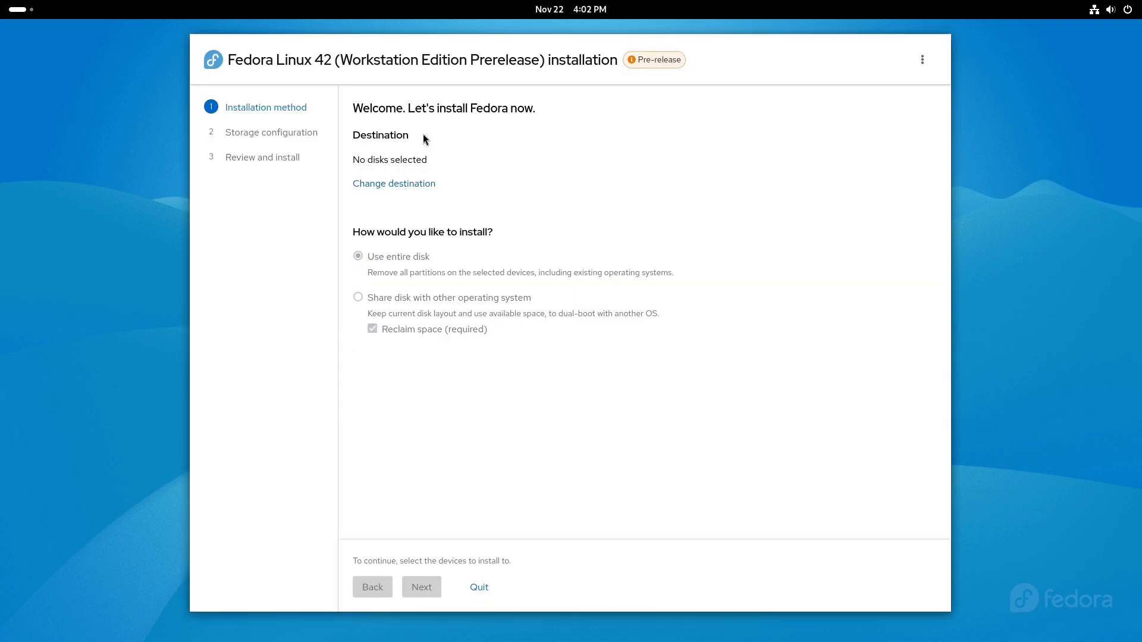
mouse_move(378, 169)
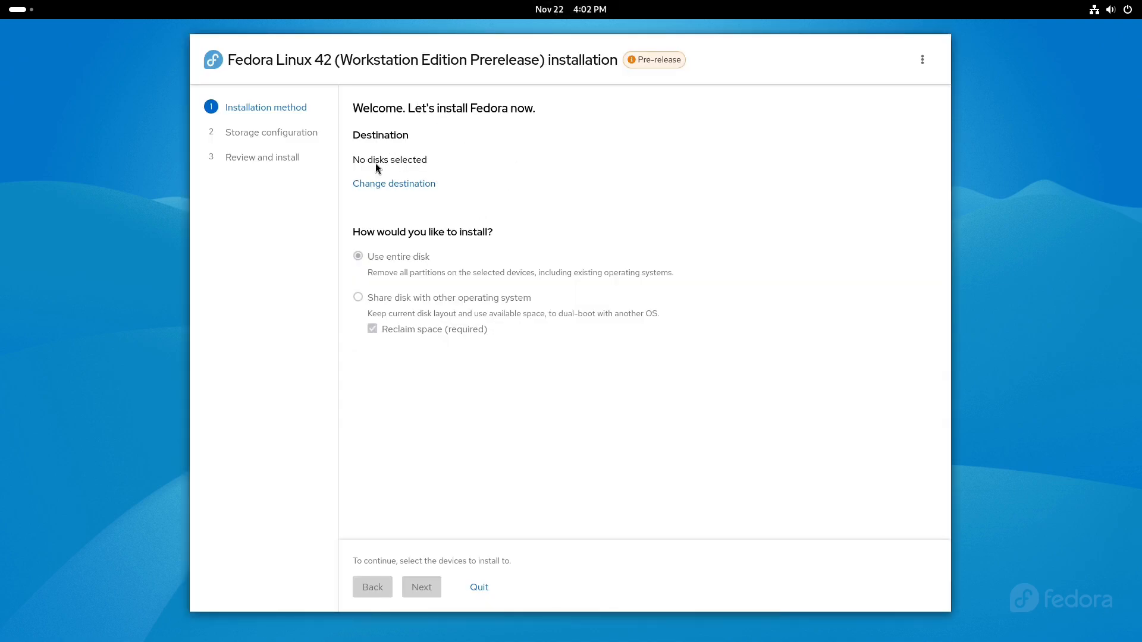
click(394, 183)
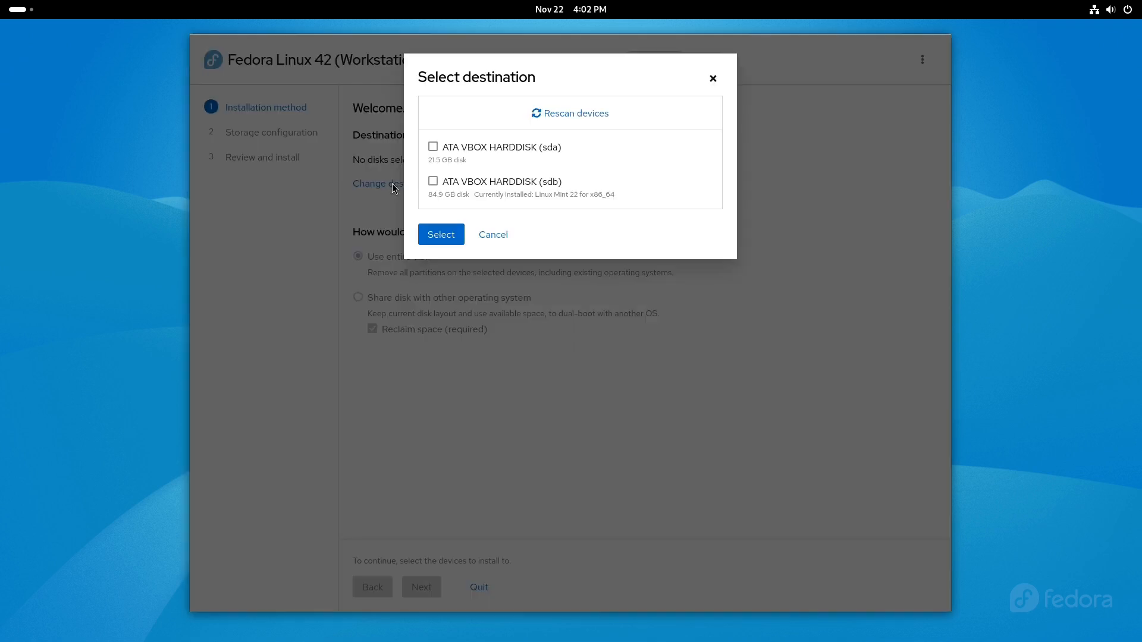
mouse_move(580, 185)
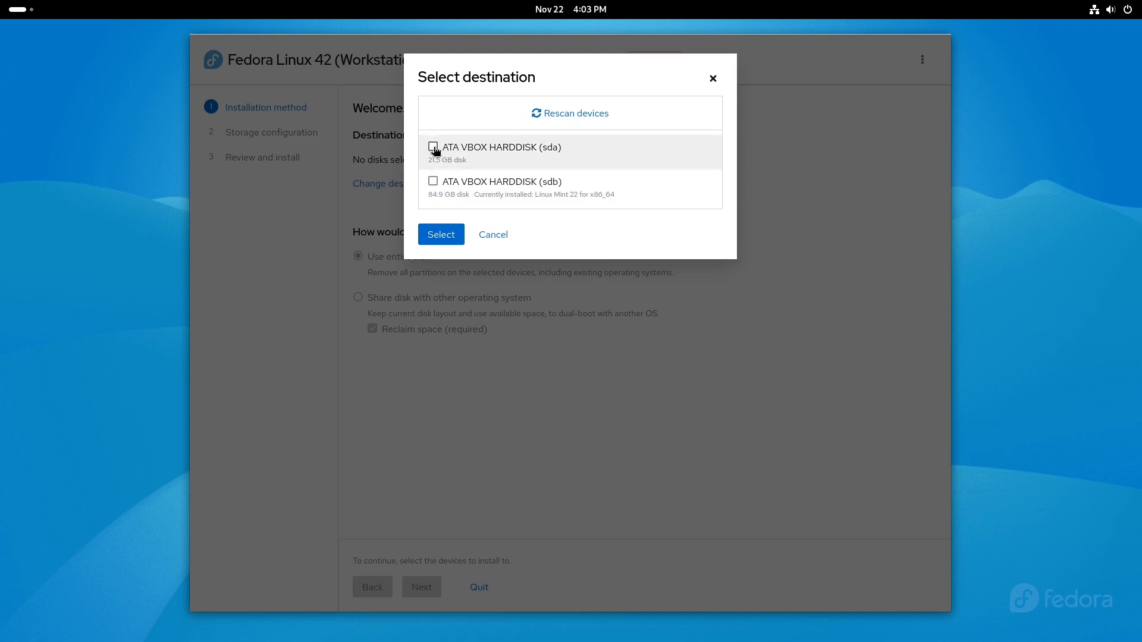
click(433, 147)
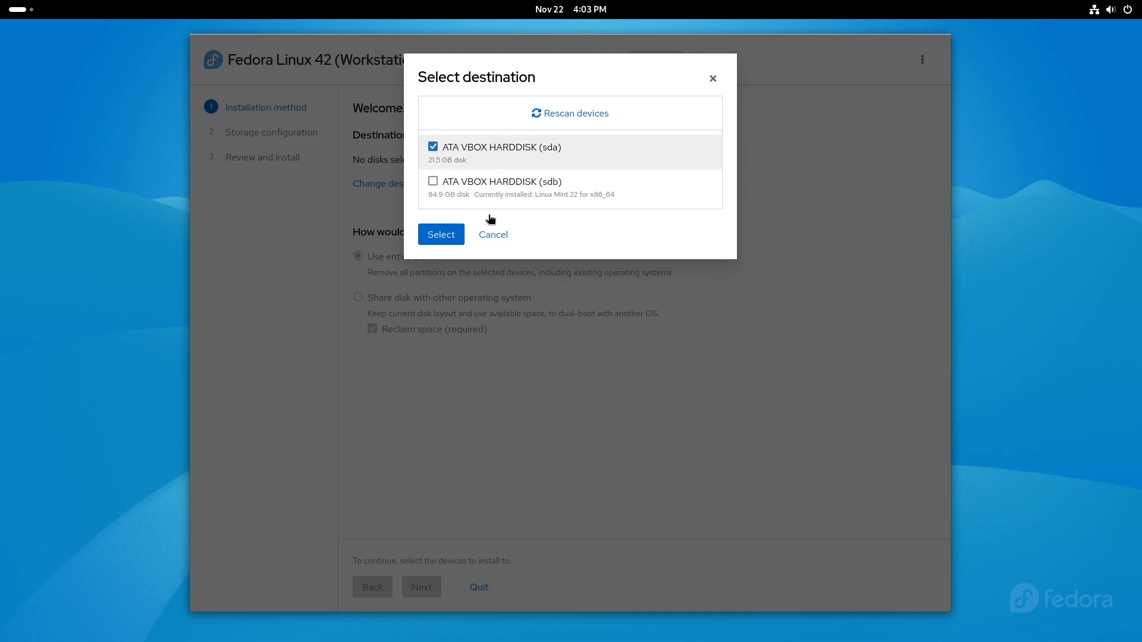
click(440, 235)
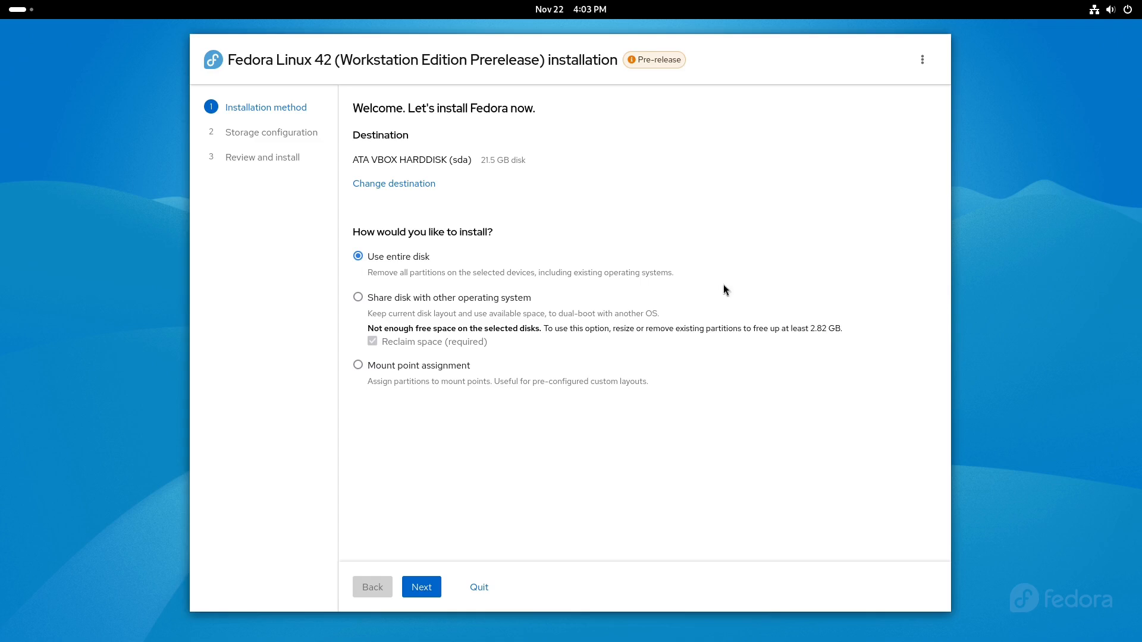
click(922, 59)
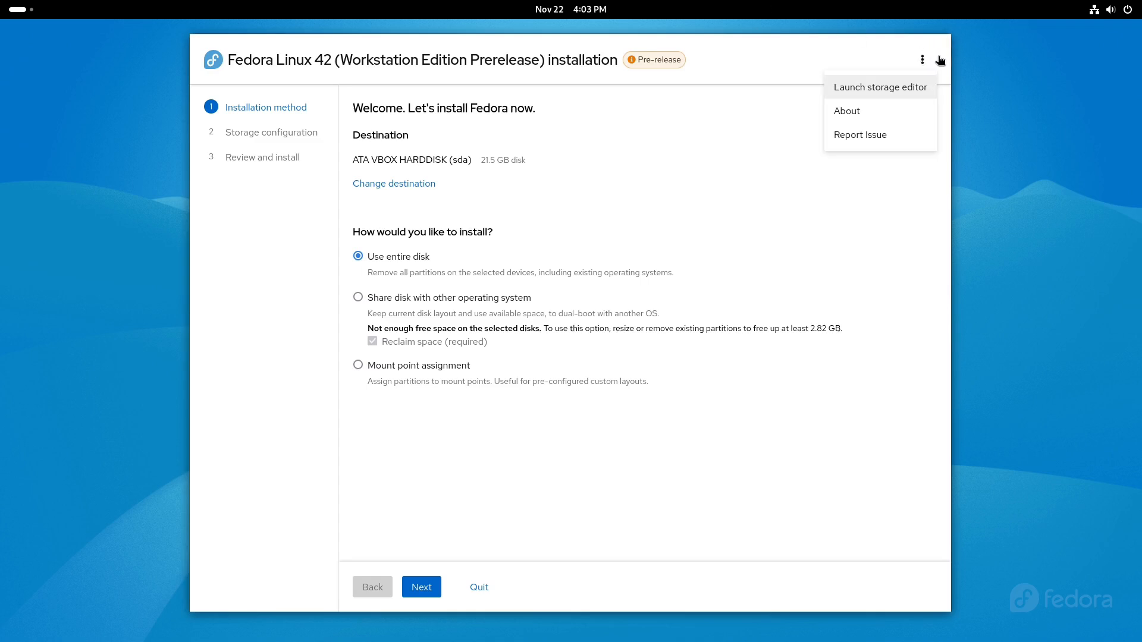
Step: Launch the storage editor from the kebab menu, confirm, then return to the installation steps
click(881, 87)
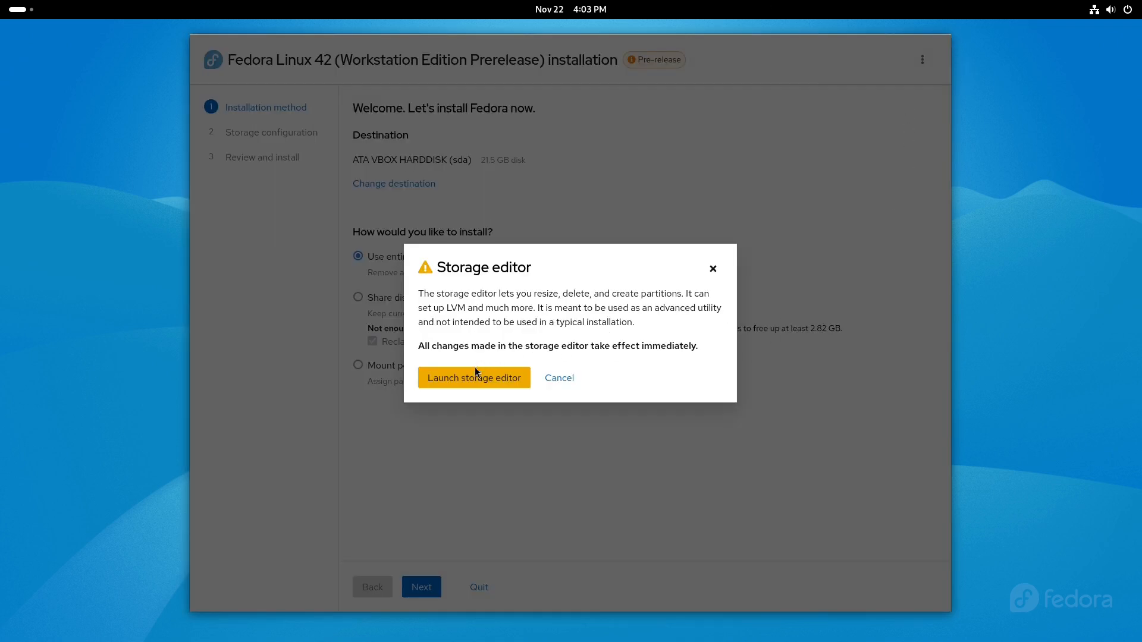
mouse_move(471, 383)
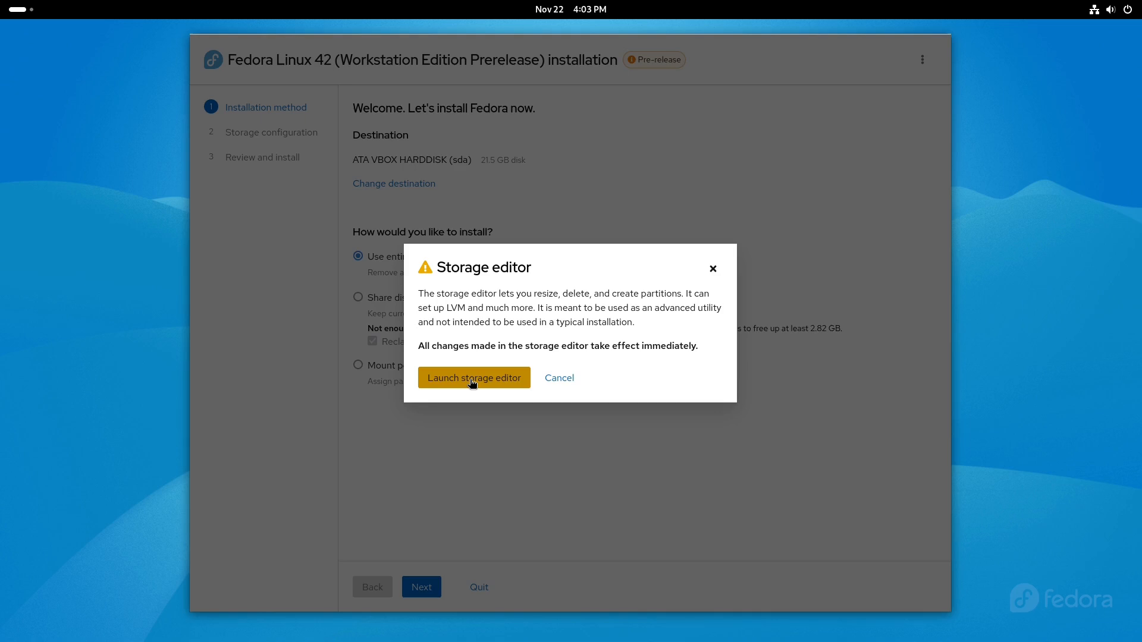
click(473, 378)
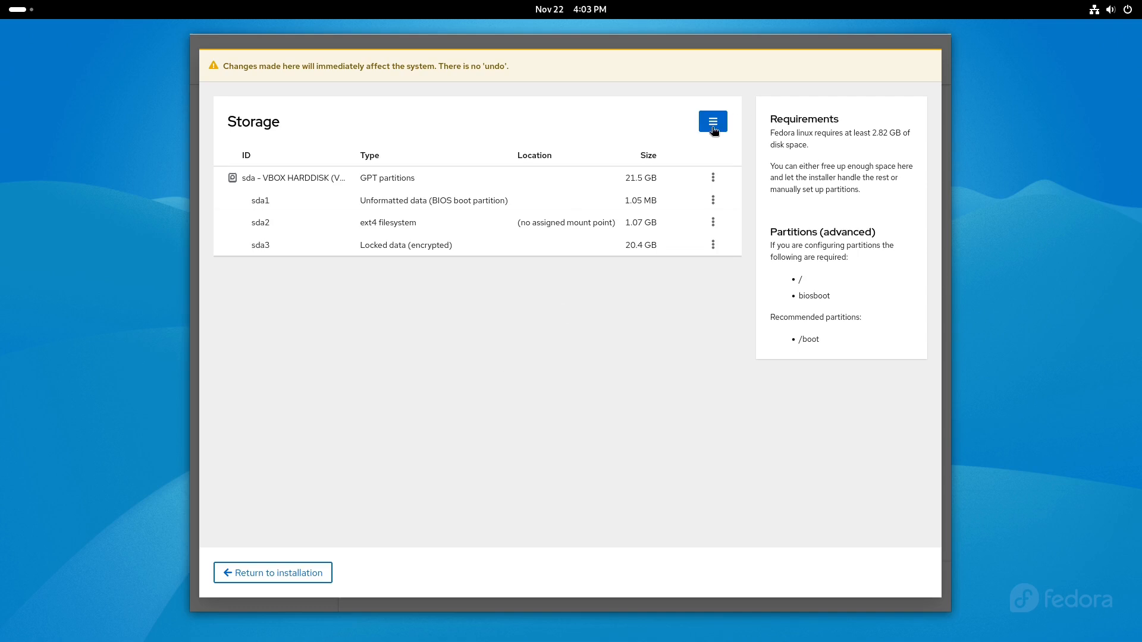
click(713, 121)
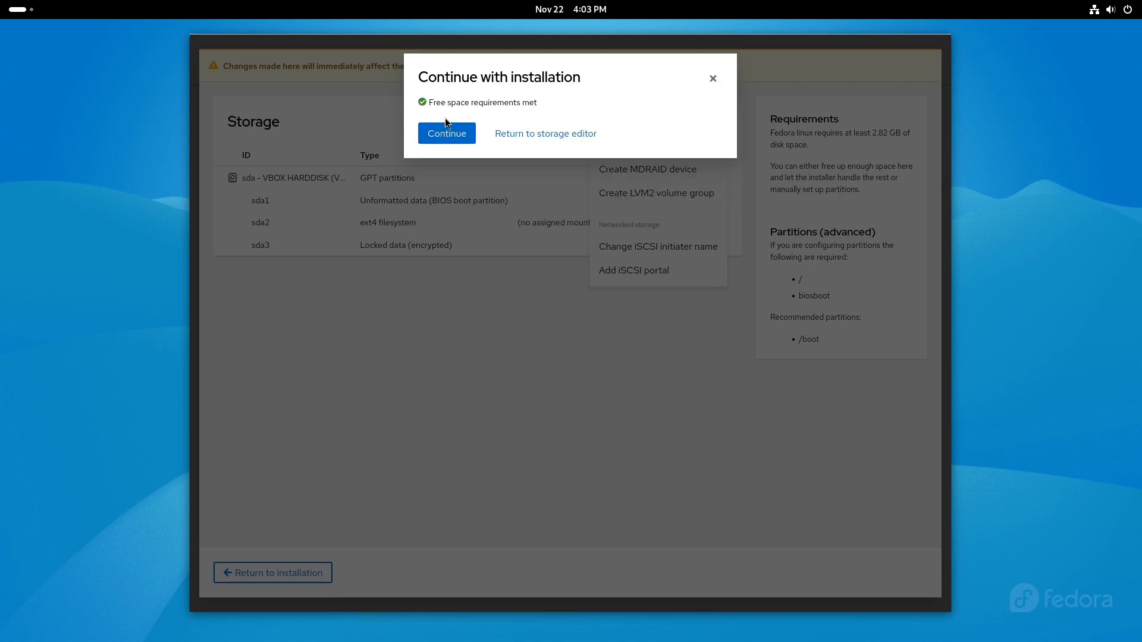
click(448, 134)
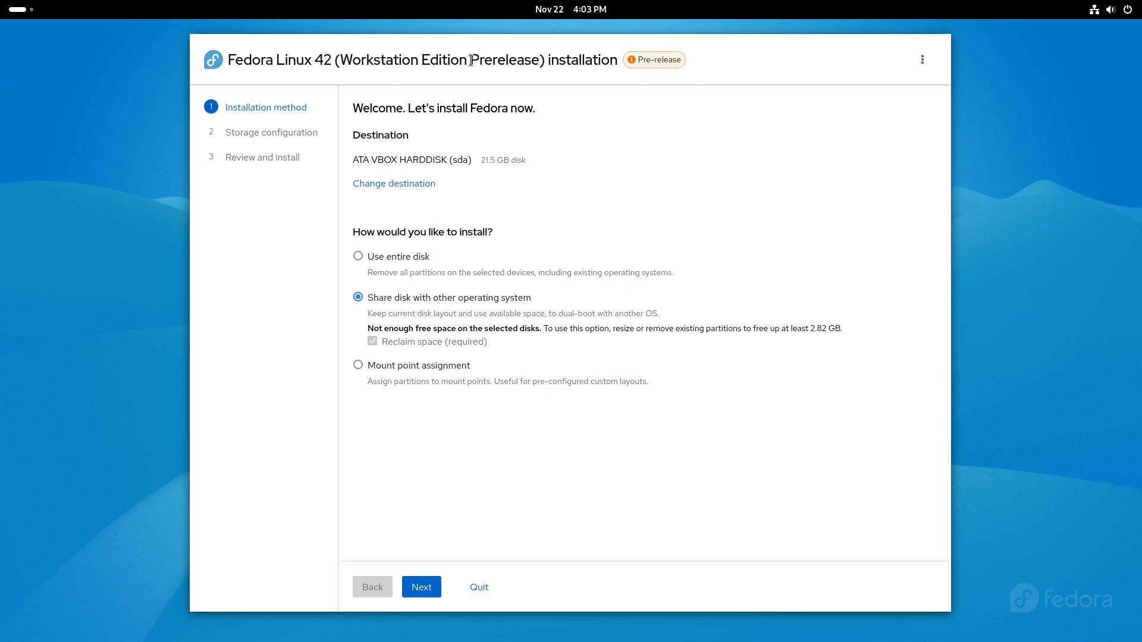
mouse_move(448, 197)
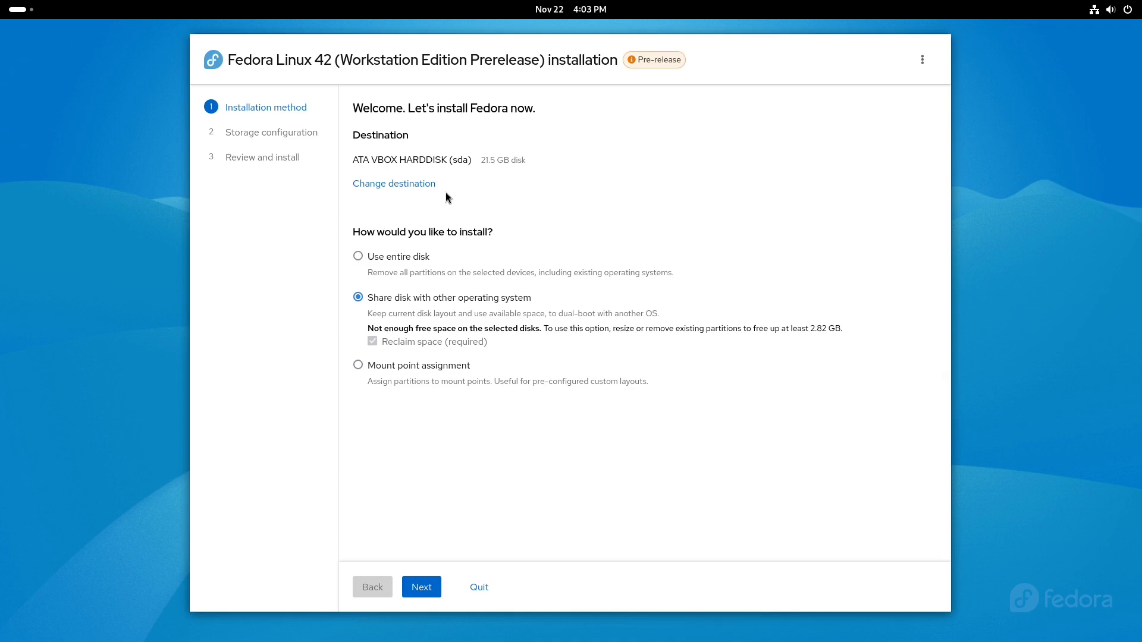
mouse_move(562, 268)
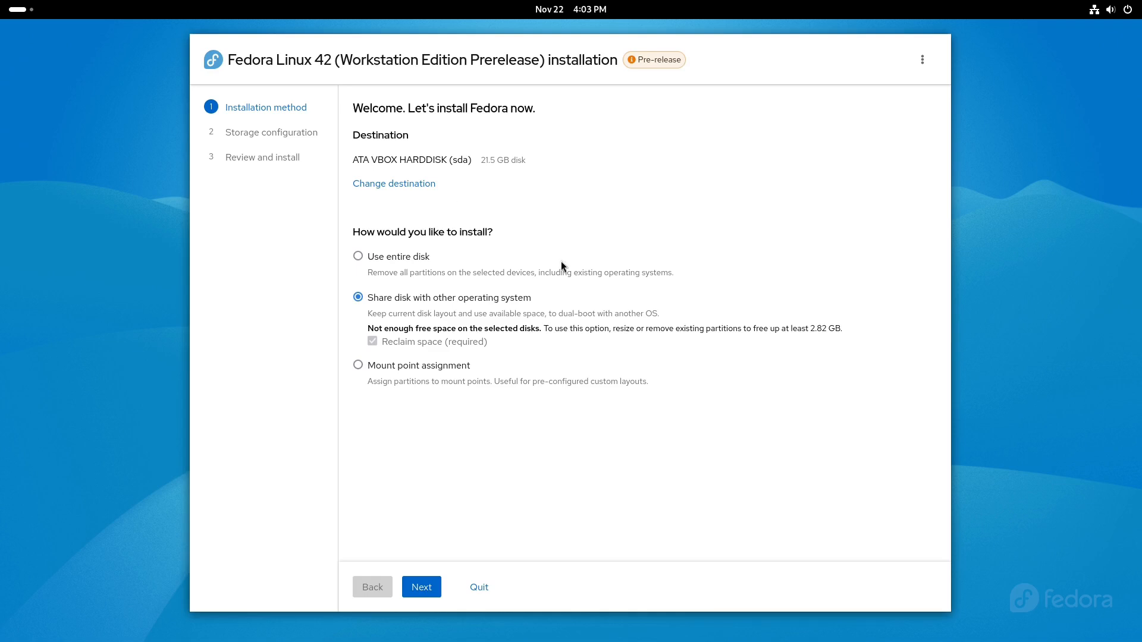
mouse_move(925, 109)
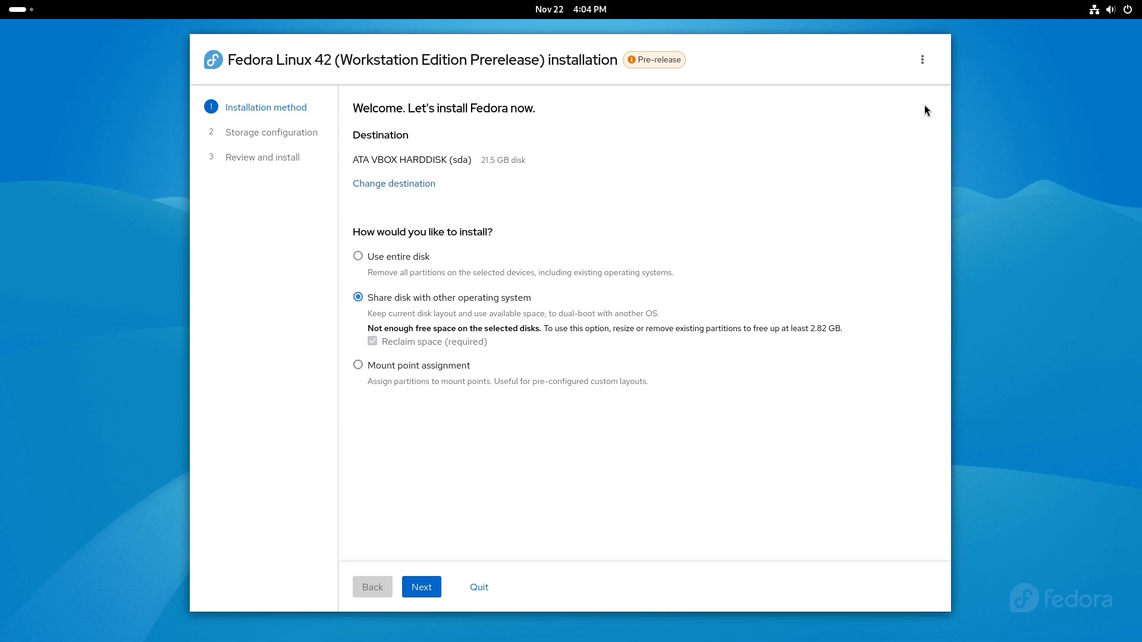
mouse_move(922, 60)
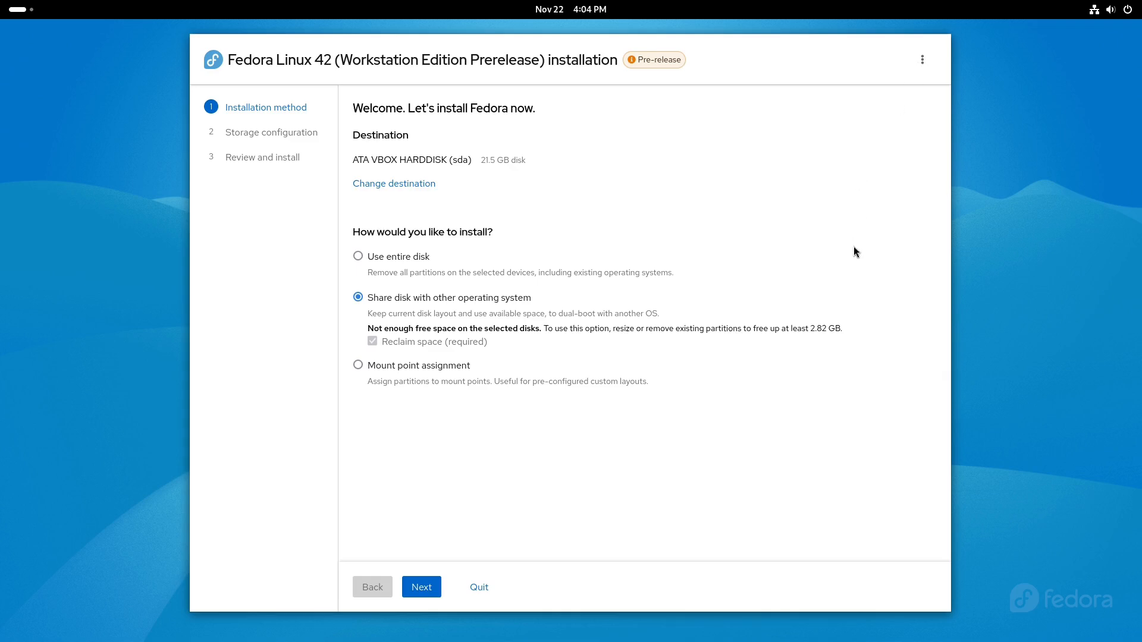
mouse_move(704, 264)
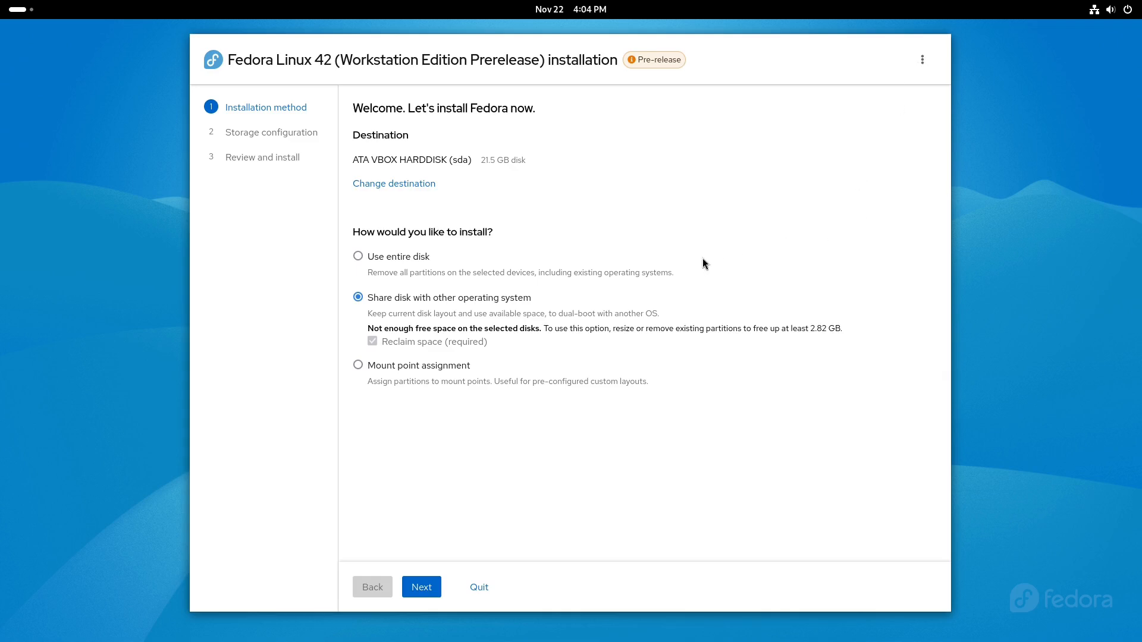
mouse_move(417, 259)
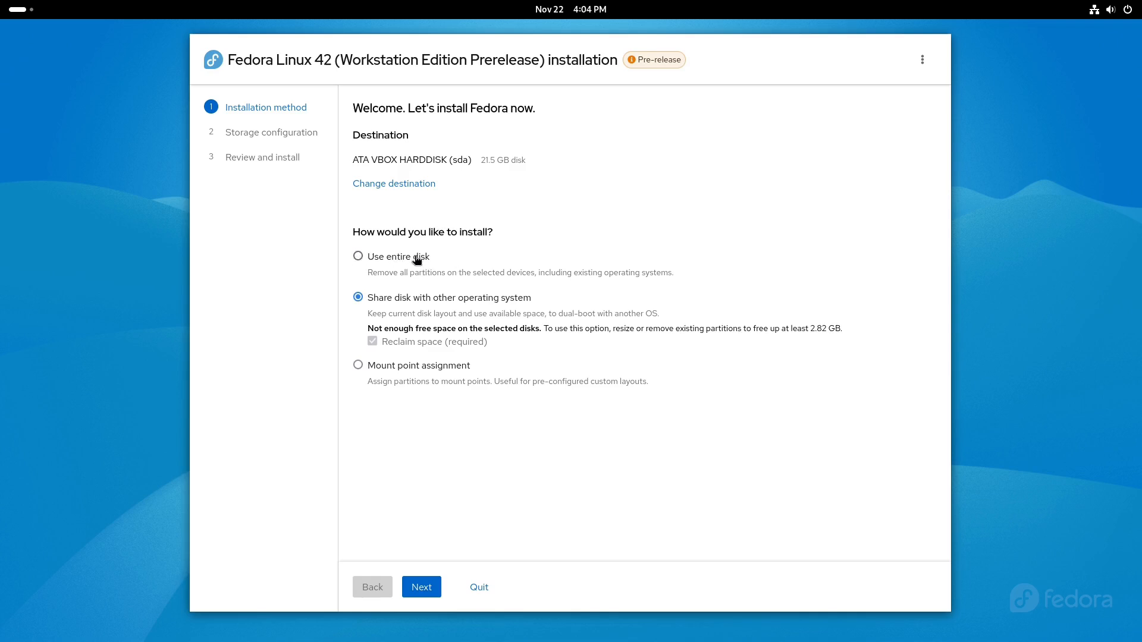
mouse_move(596, 154)
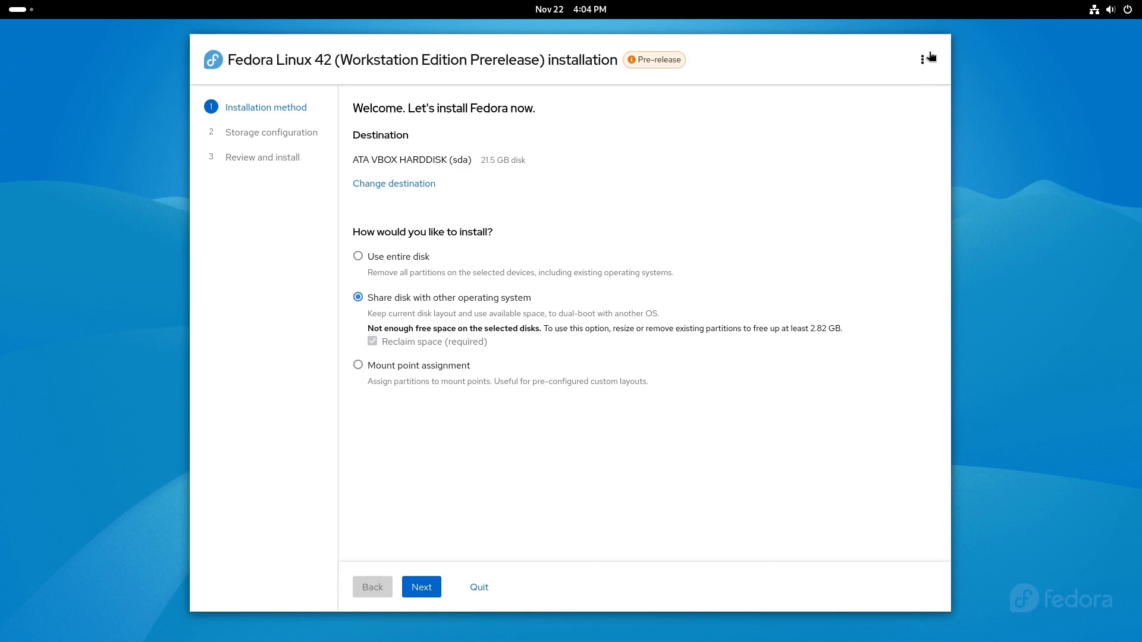
mouse_move(887, 88)
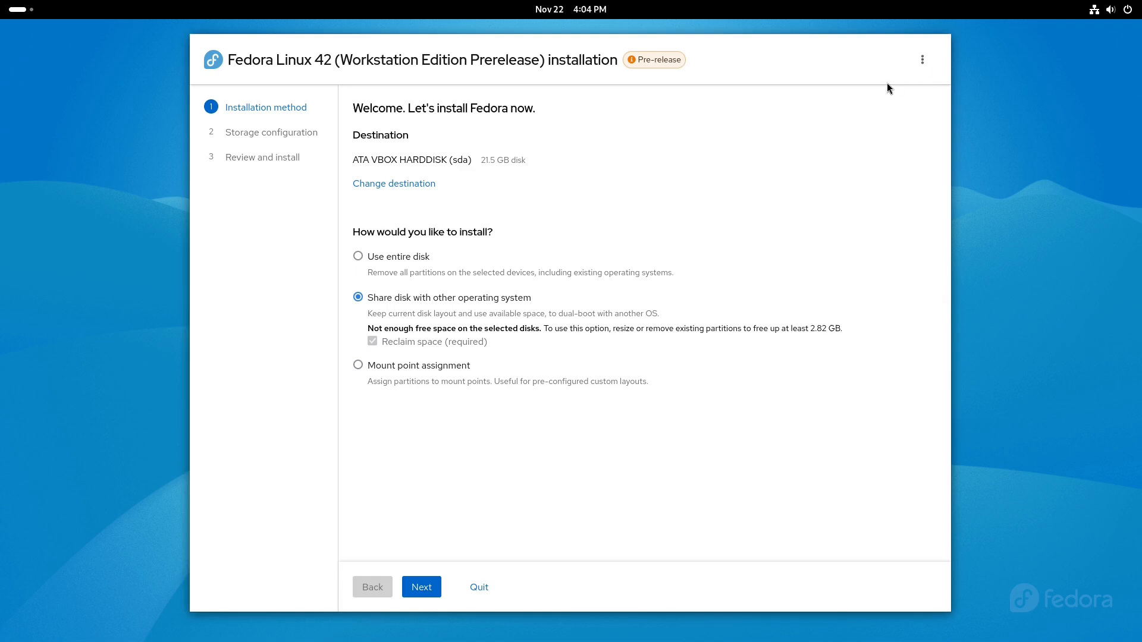
mouse_move(590, 6)
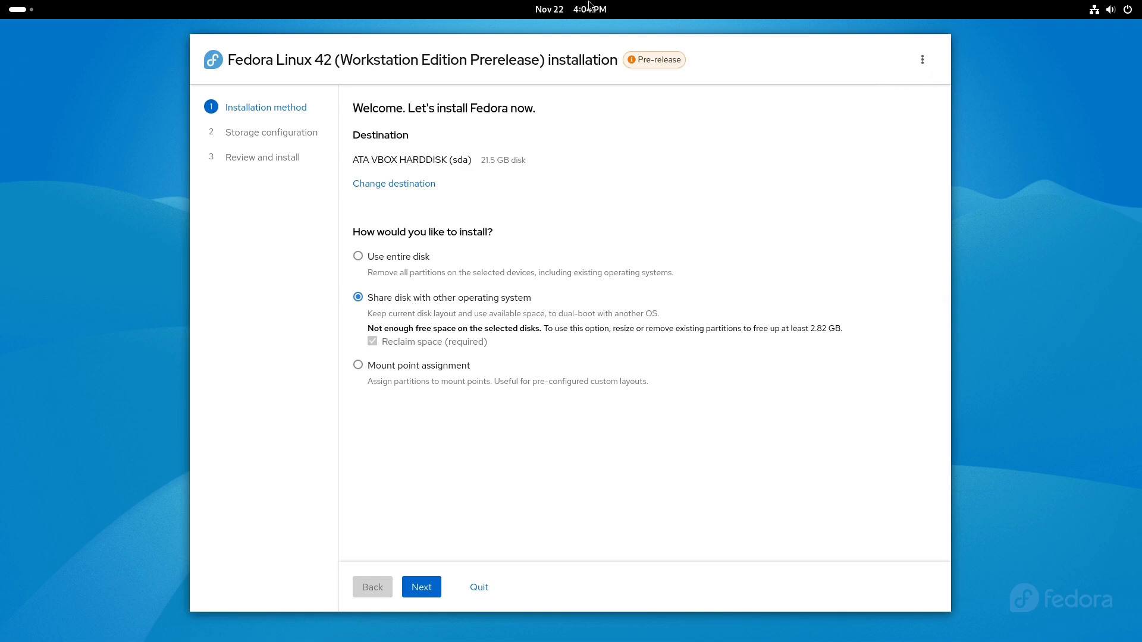
mouse_move(419, 178)
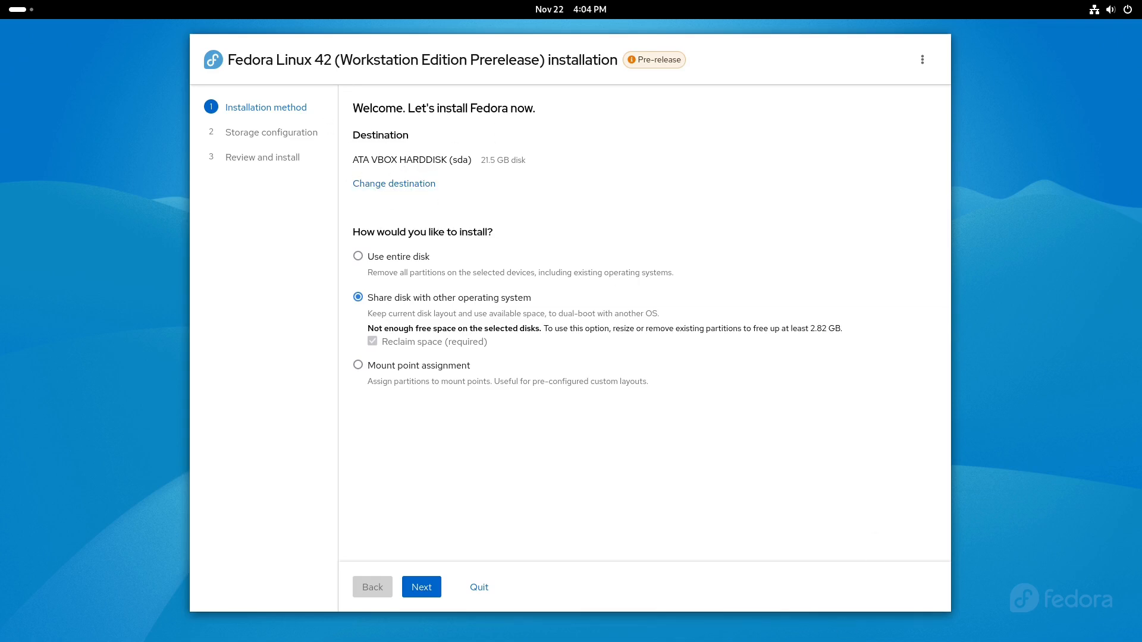
mouse_move(395, 369)
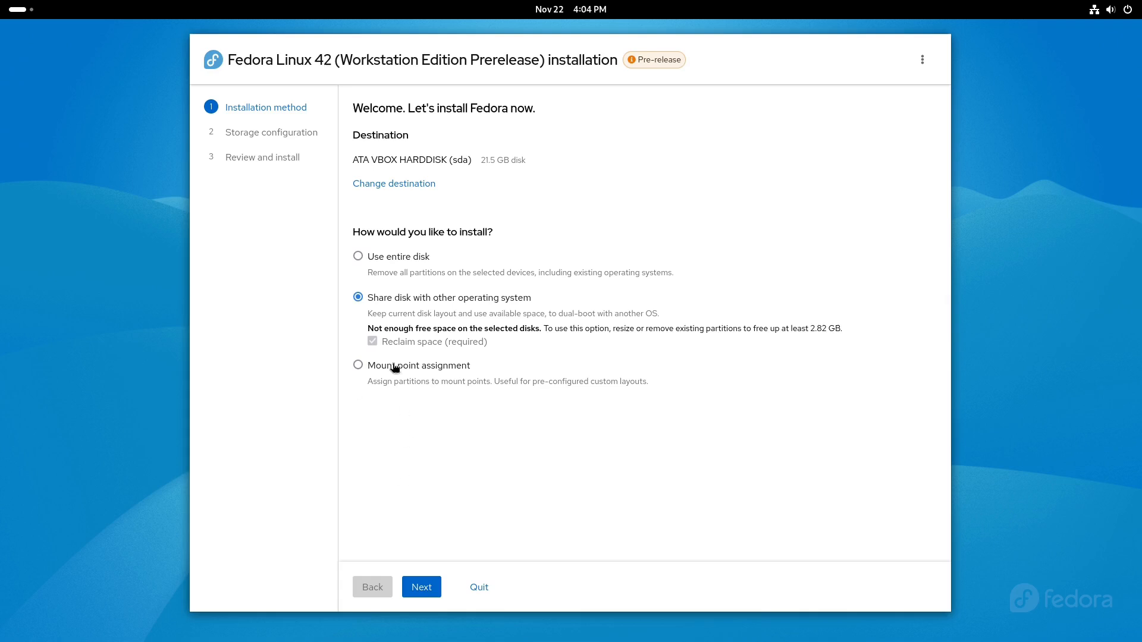
Step: Try the install-method radios, settle on 'Use entire disk' and advance to Storage configuration
click(358, 257)
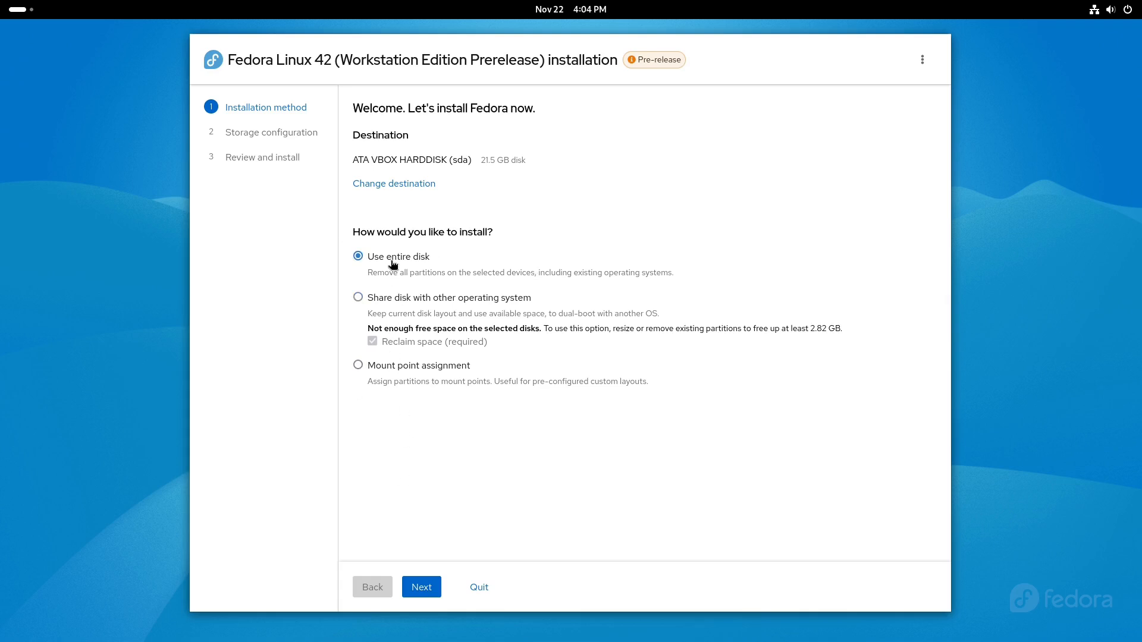
click(358, 298)
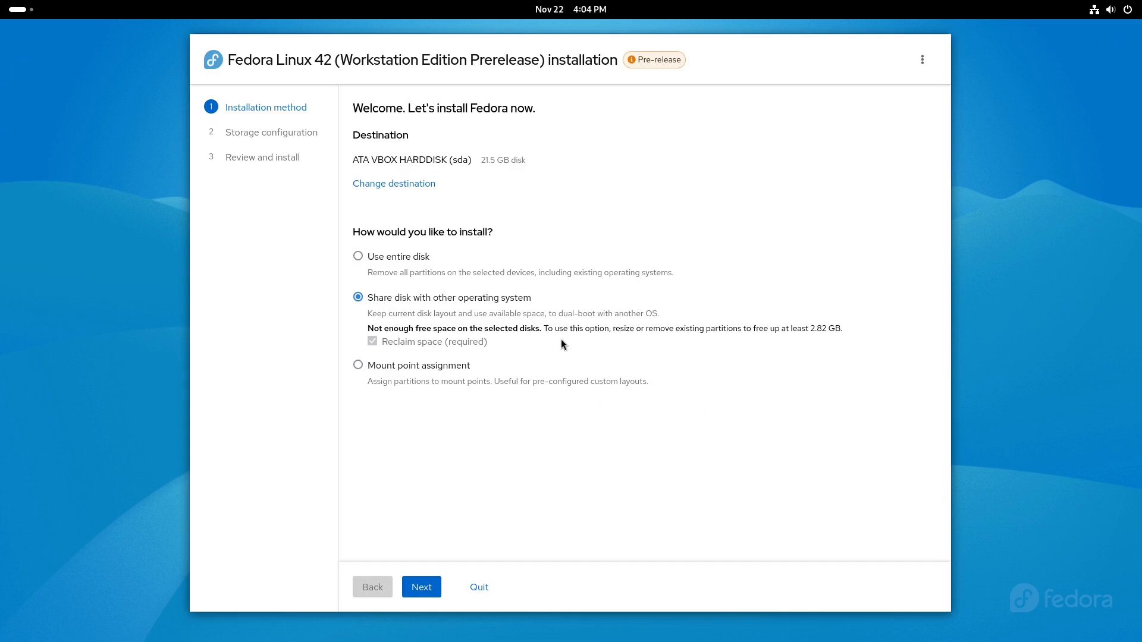
mouse_move(389, 367)
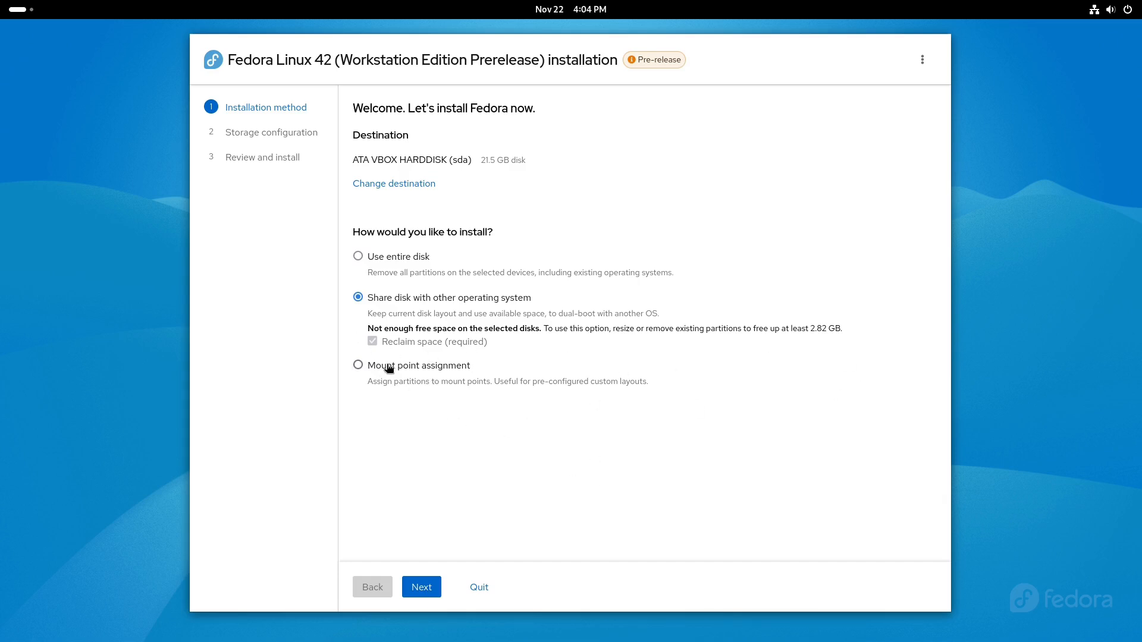
click(358, 365)
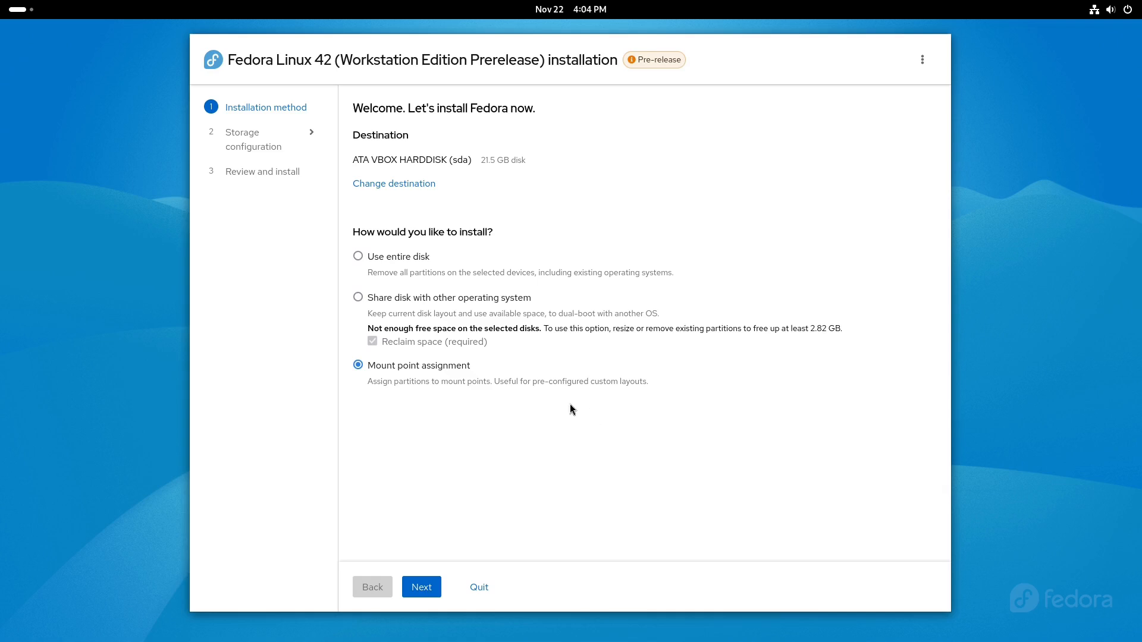
click(358, 257)
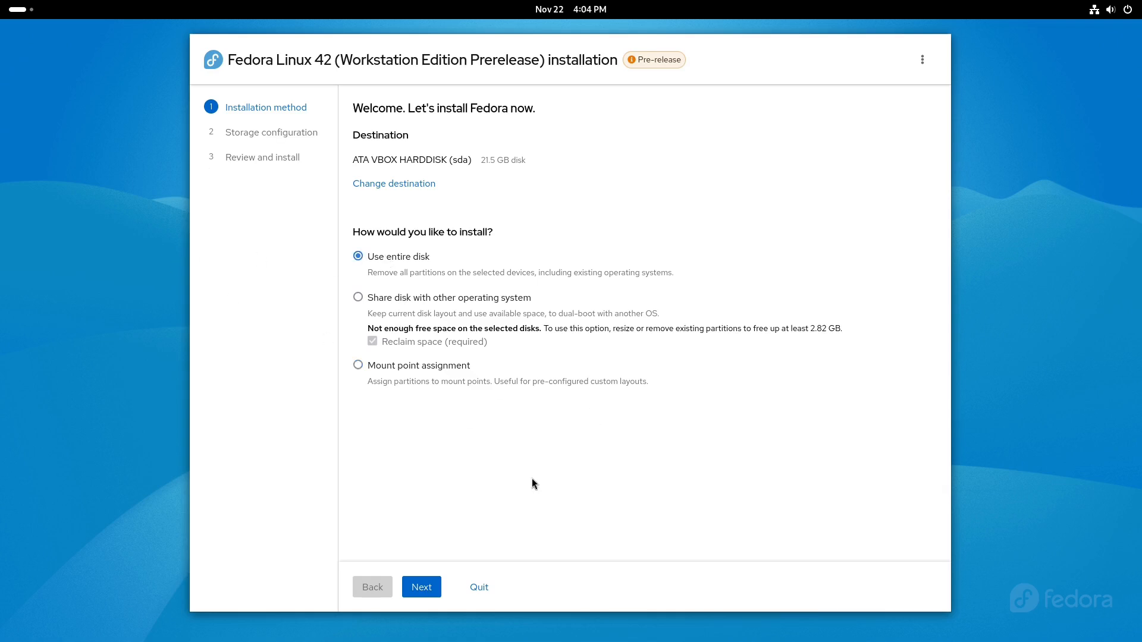
mouse_move(445, 607)
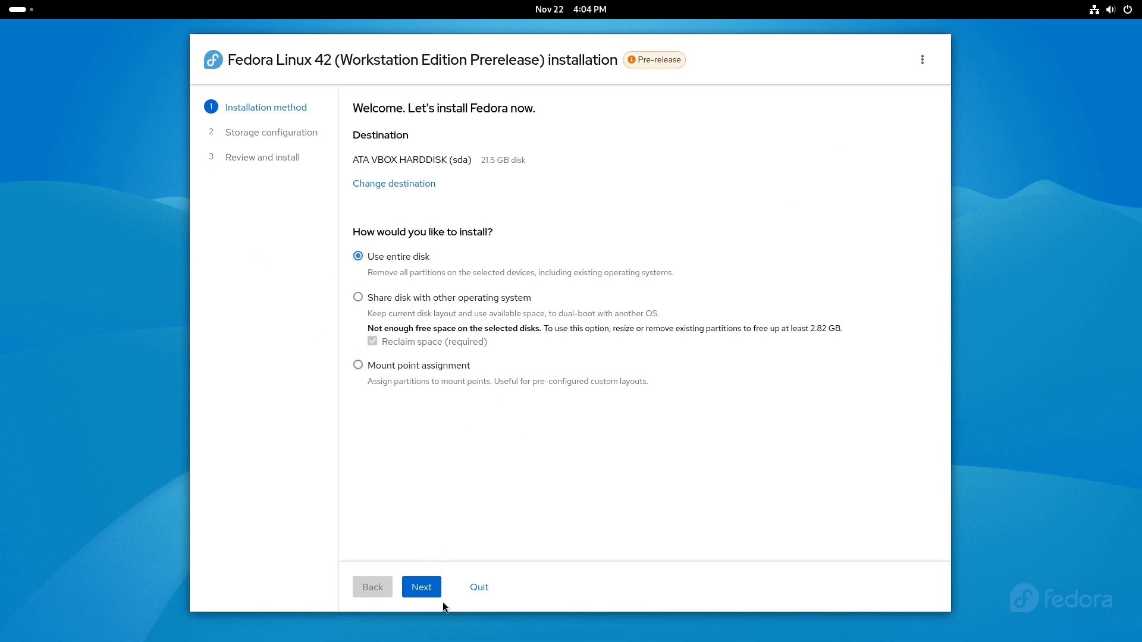
click(421, 588)
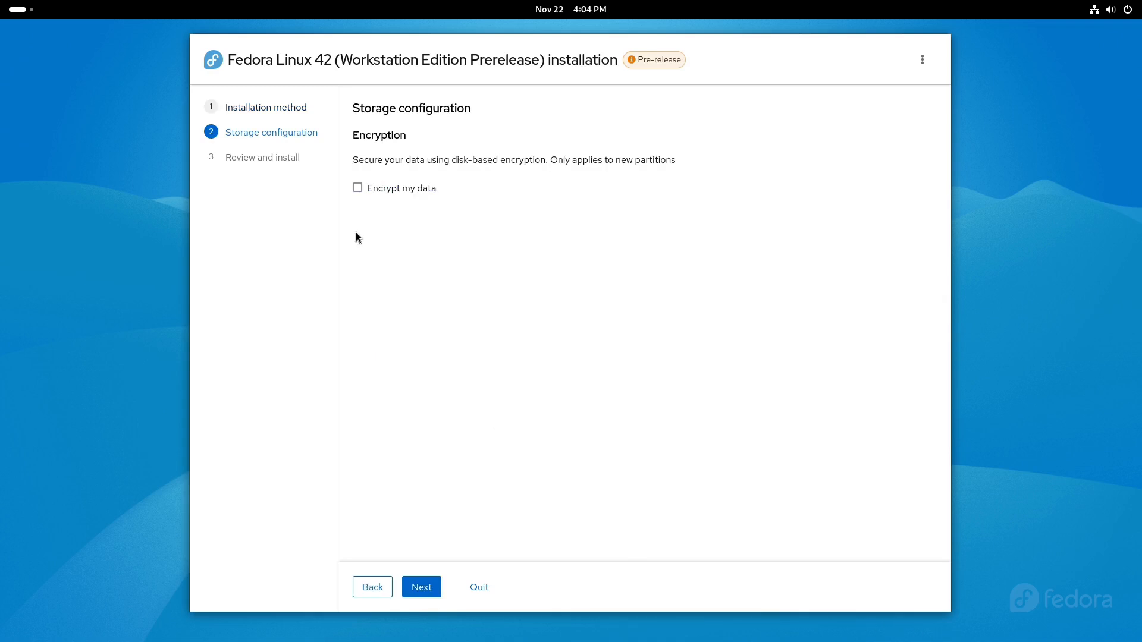
mouse_move(409, 213)
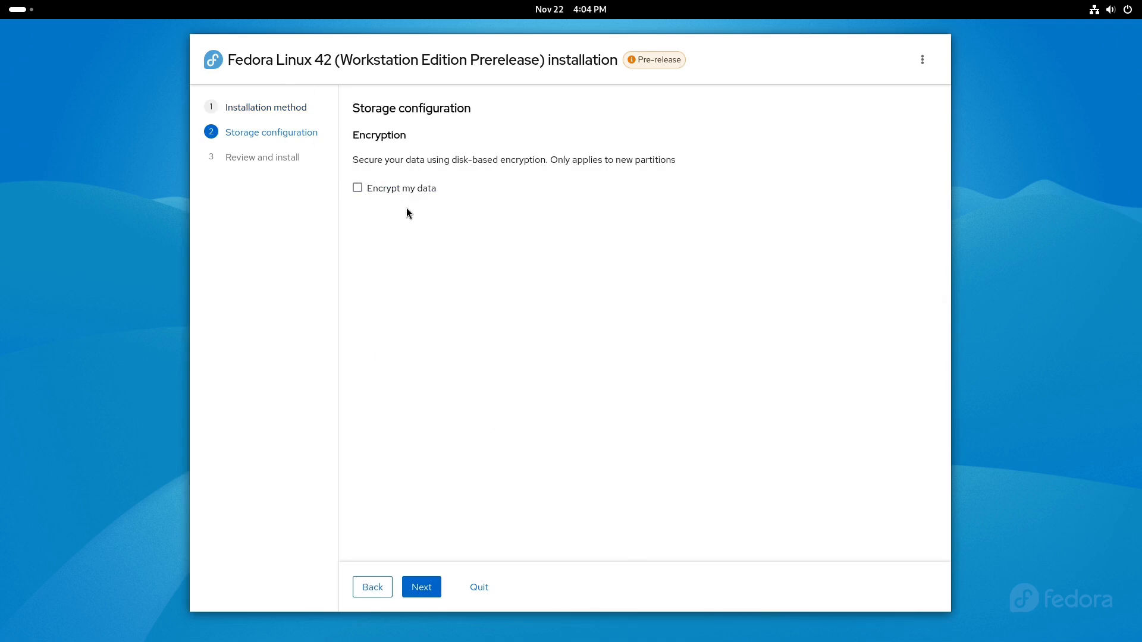
mouse_move(358, 192)
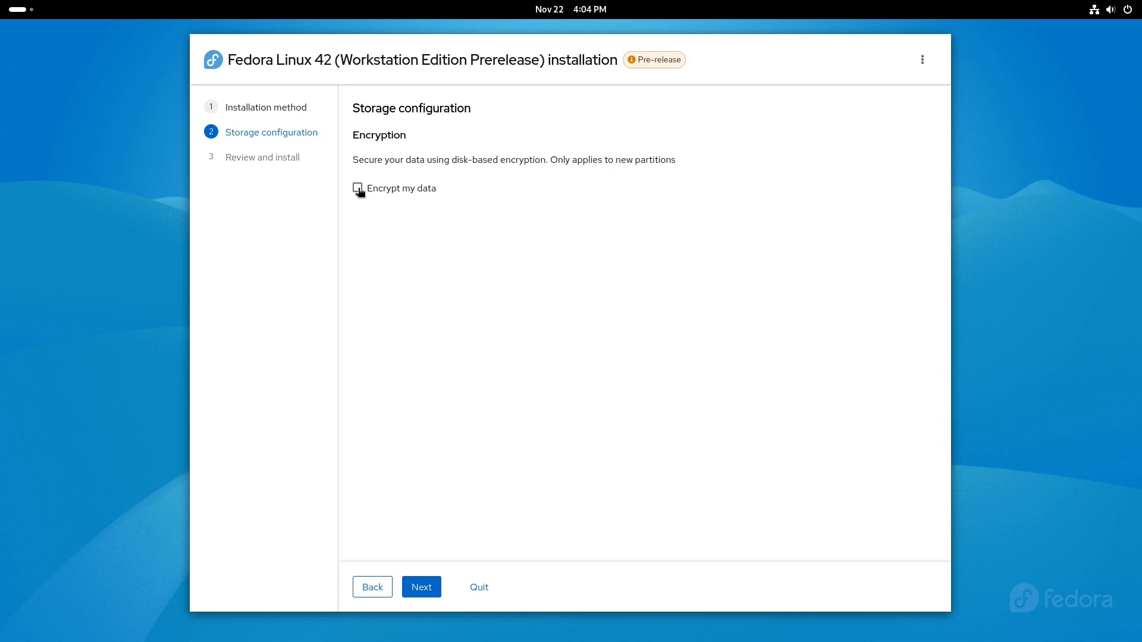
Step: Enable 'Encrypt my data' with a confirmed passphrase and advance to Review and install
click(357, 188)
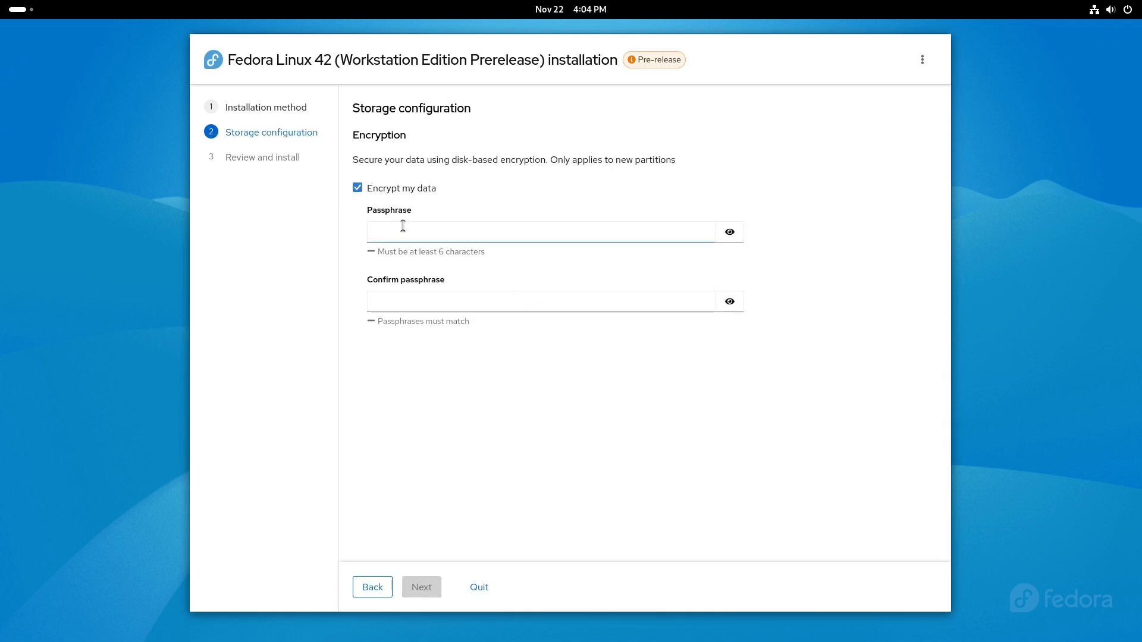
click(540, 231)
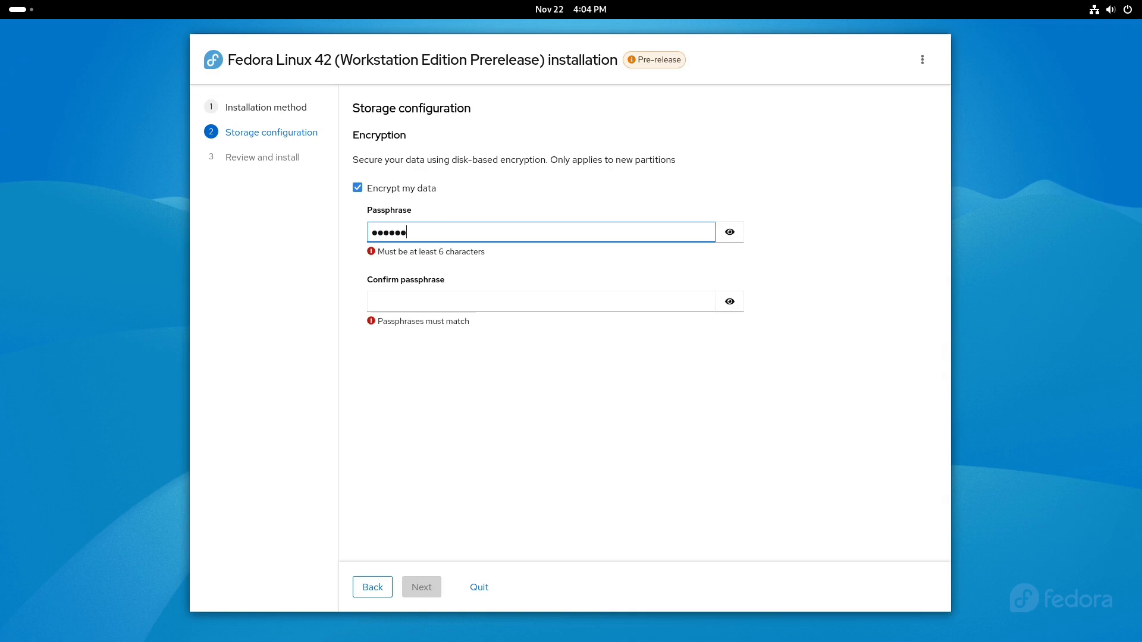
click(542, 301)
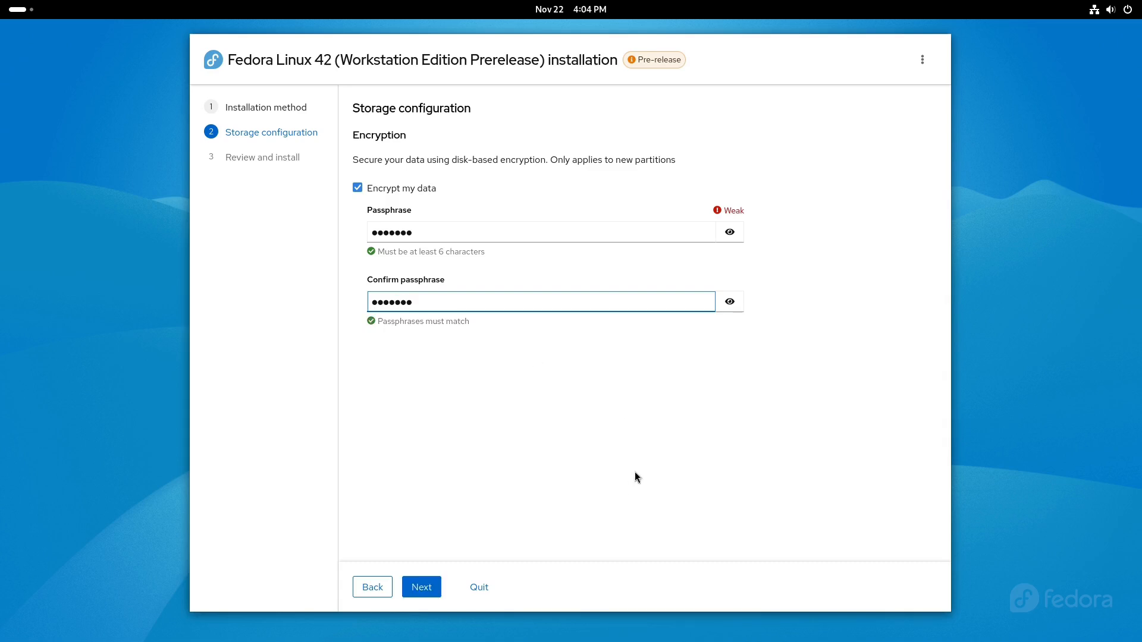
mouse_move(787, 174)
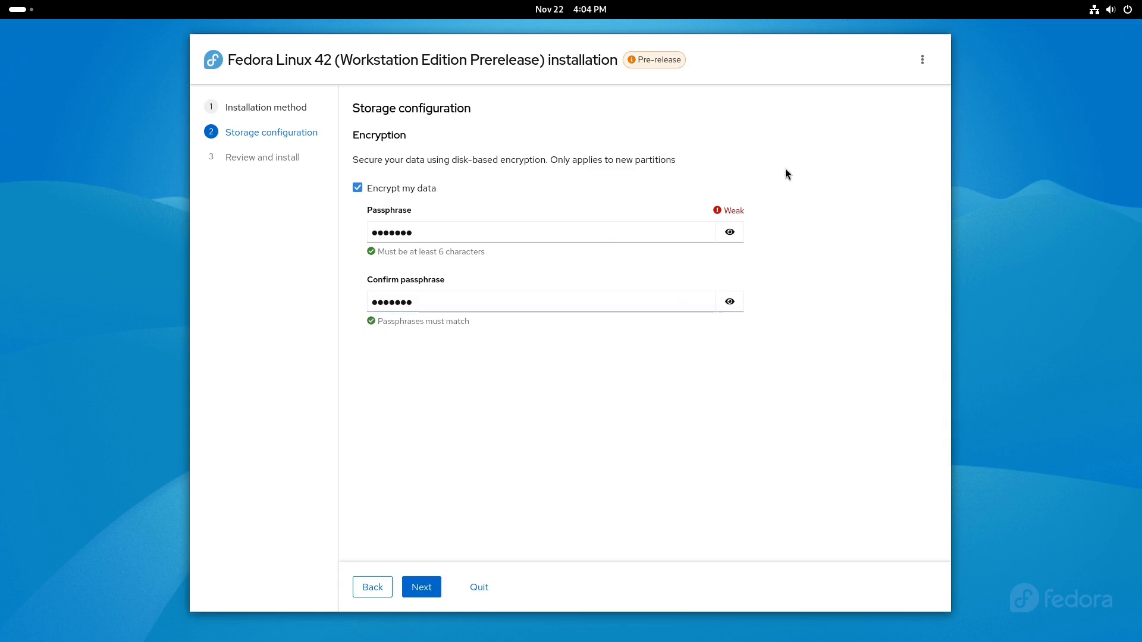
mouse_move(666, 375)
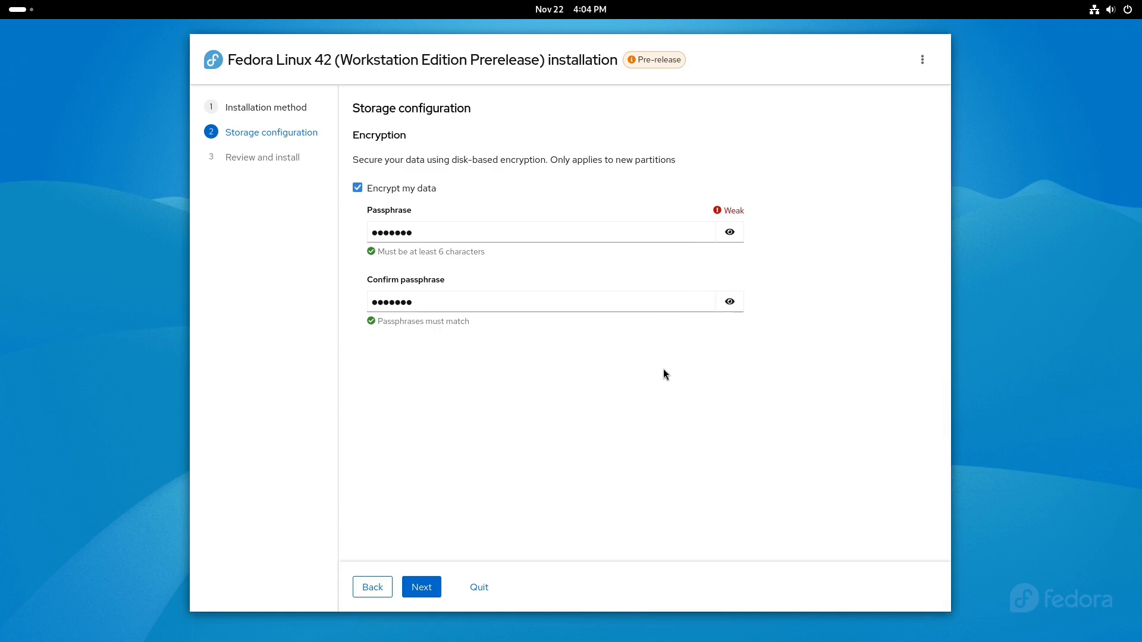
mouse_move(582, 436)
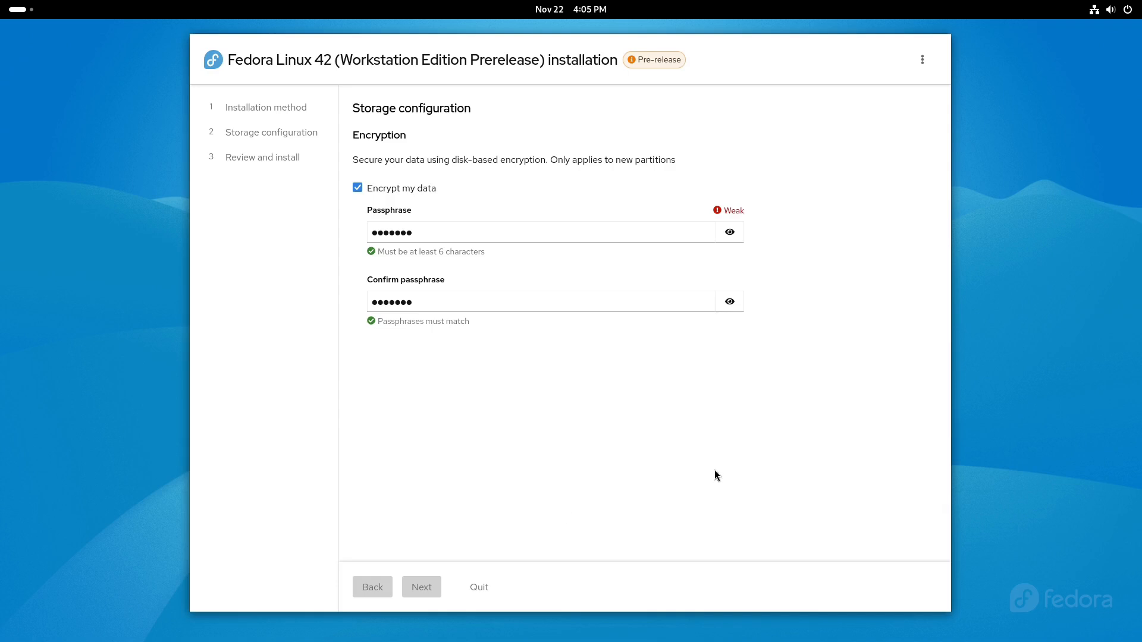
click(421, 588)
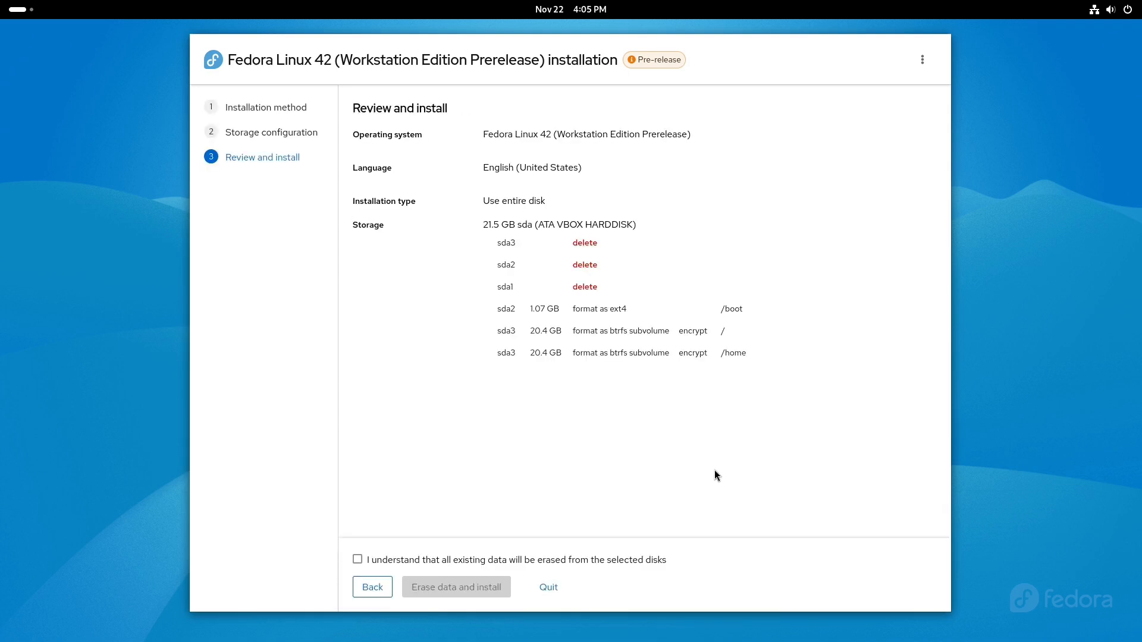
mouse_move(314, 195)
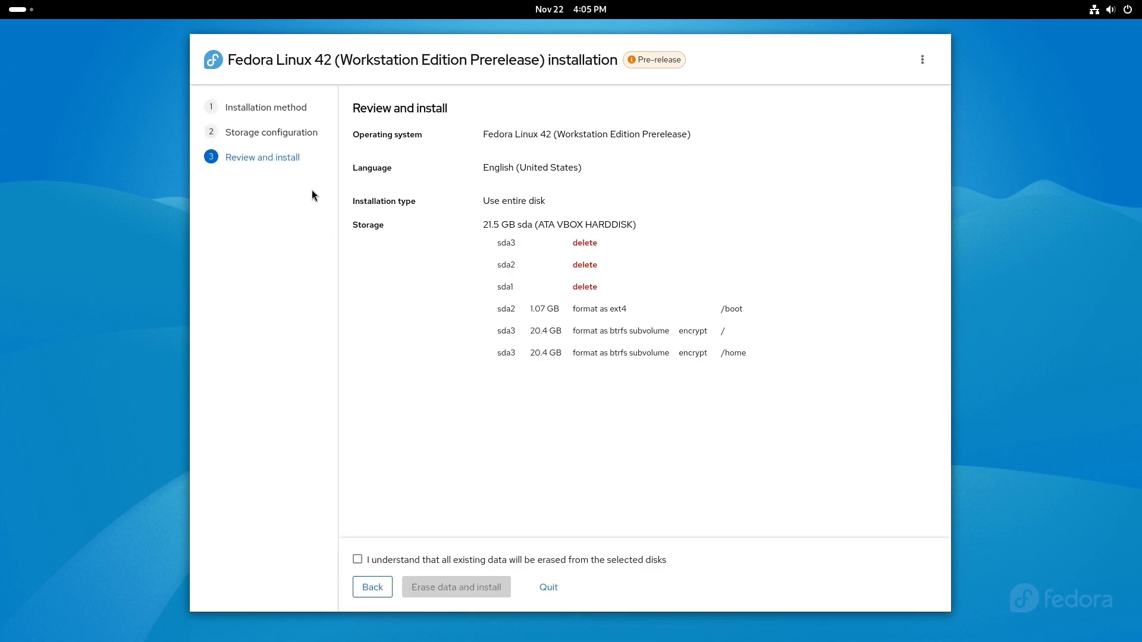
mouse_move(529, 359)
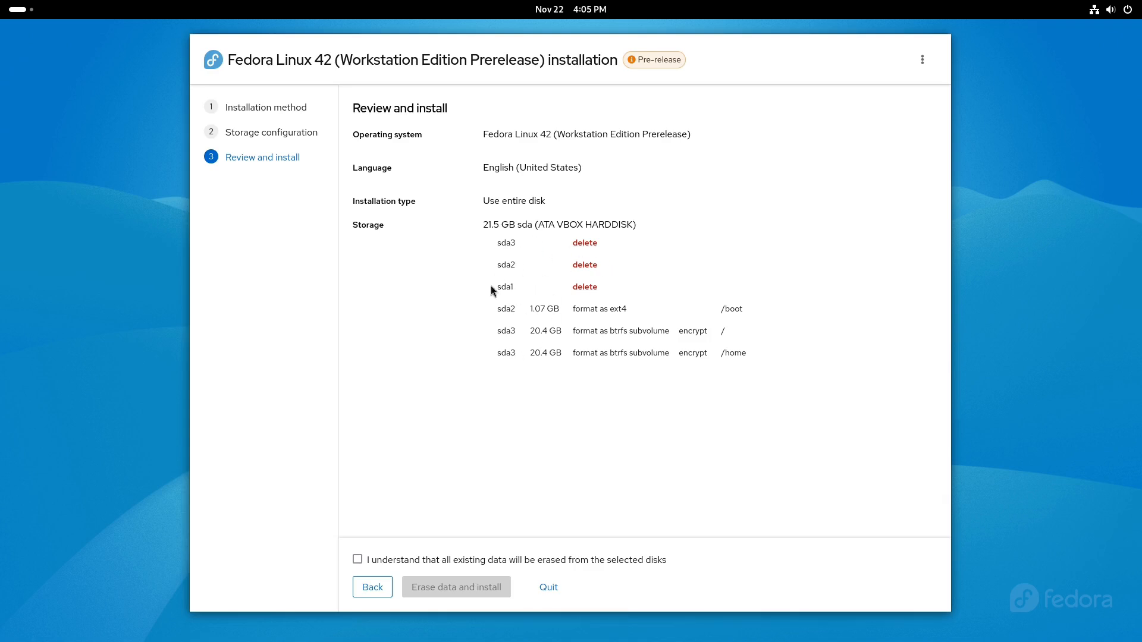
mouse_move(528, 367)
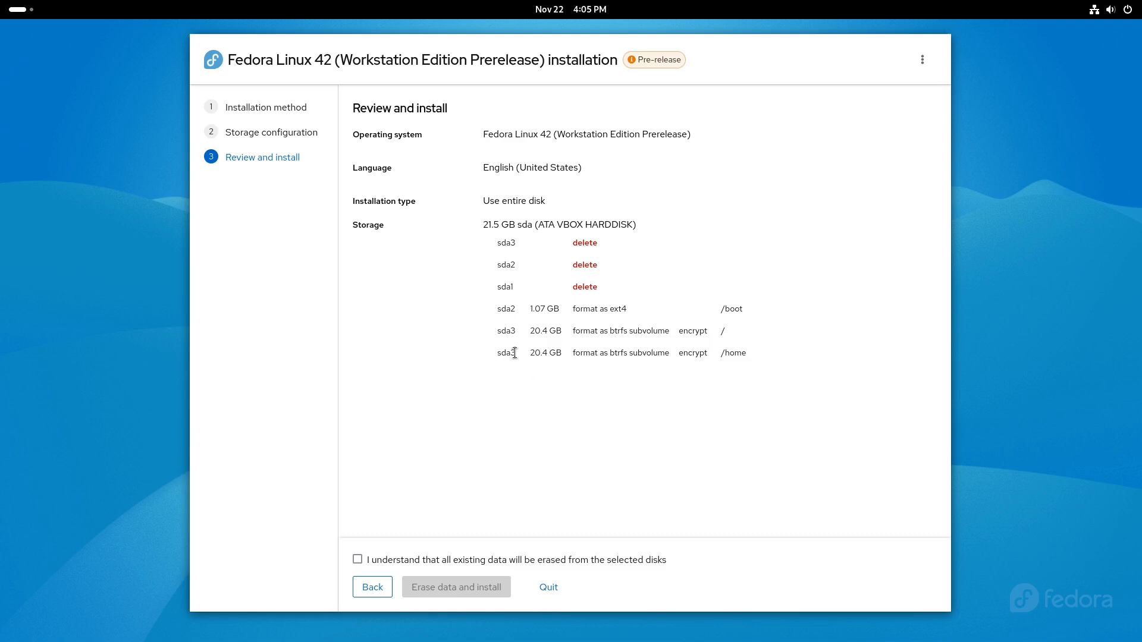
mouse_move(521, 293)
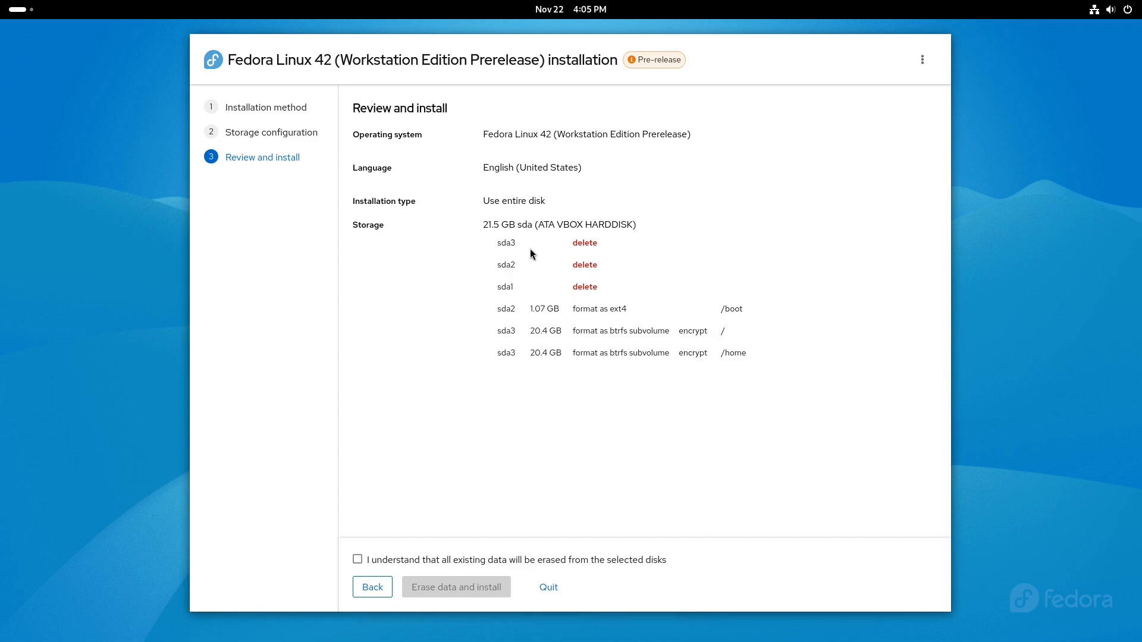
mouse_move(485, 312)
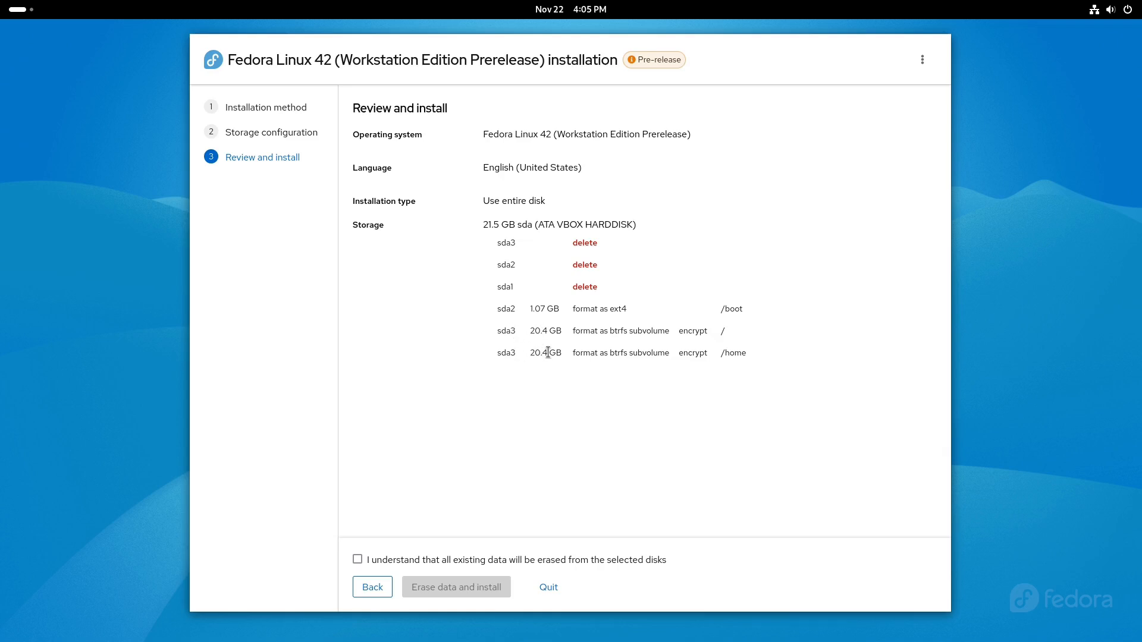
mouse_move(540, 356)
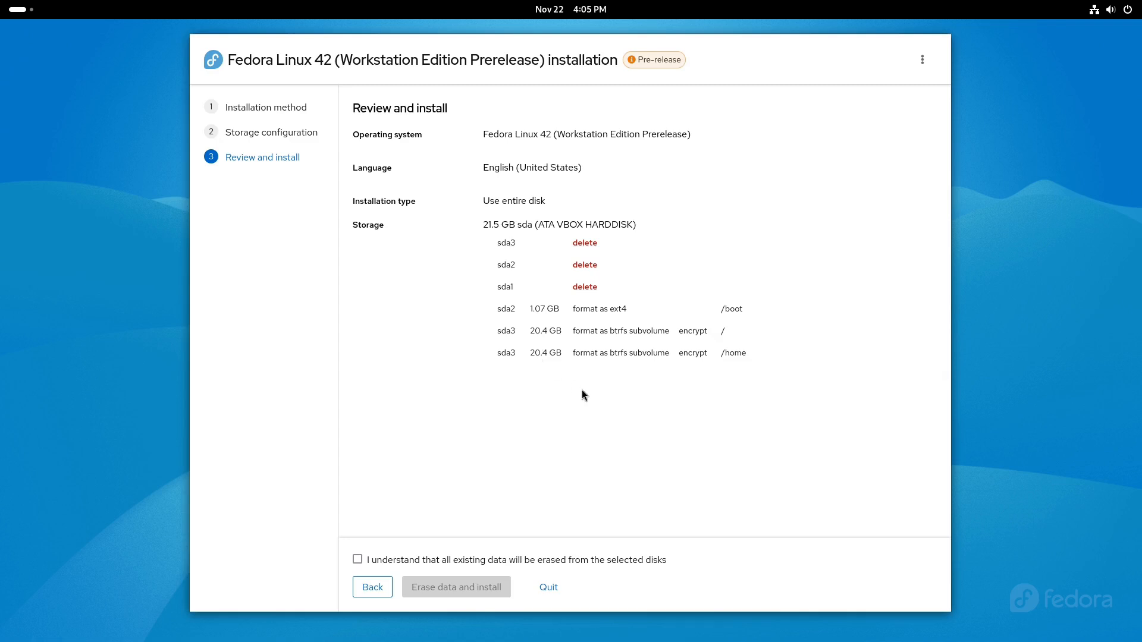
mouse_move(521, 361)
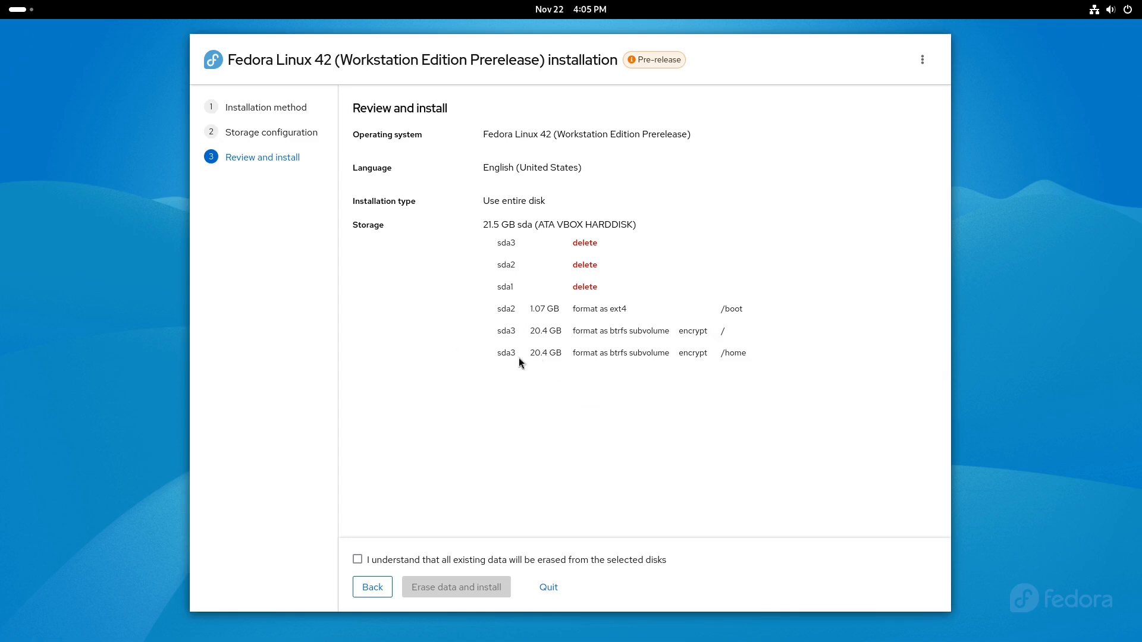
Step: Acknowledge data erasure and run Erase data and install, reaching the first-boot welcome
click(357, 559)
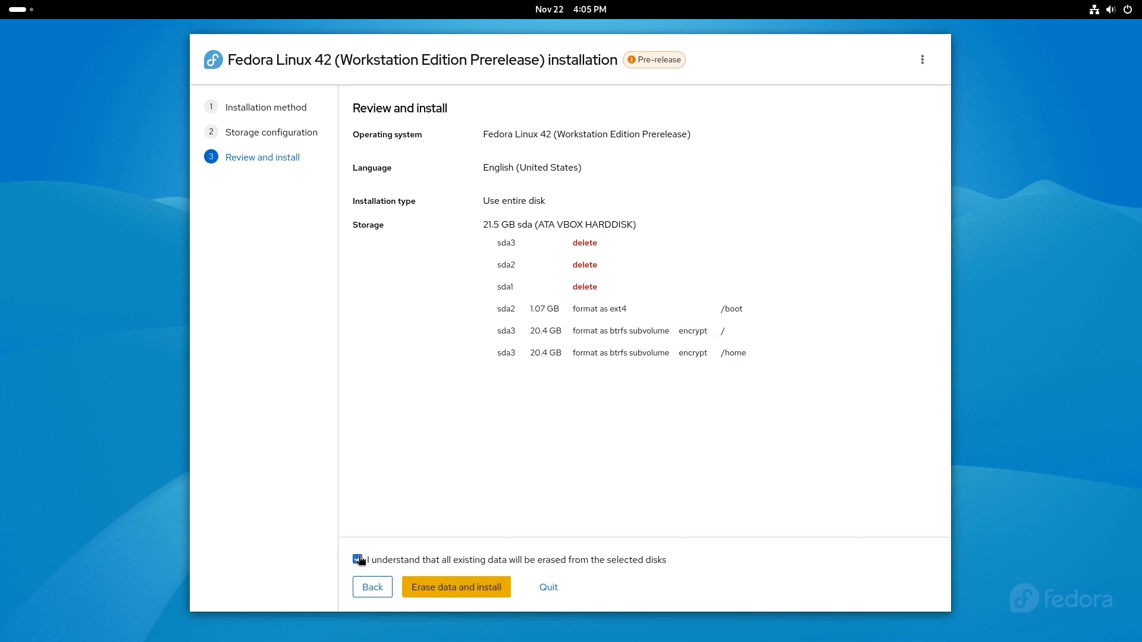
mouse_move(488, 587)
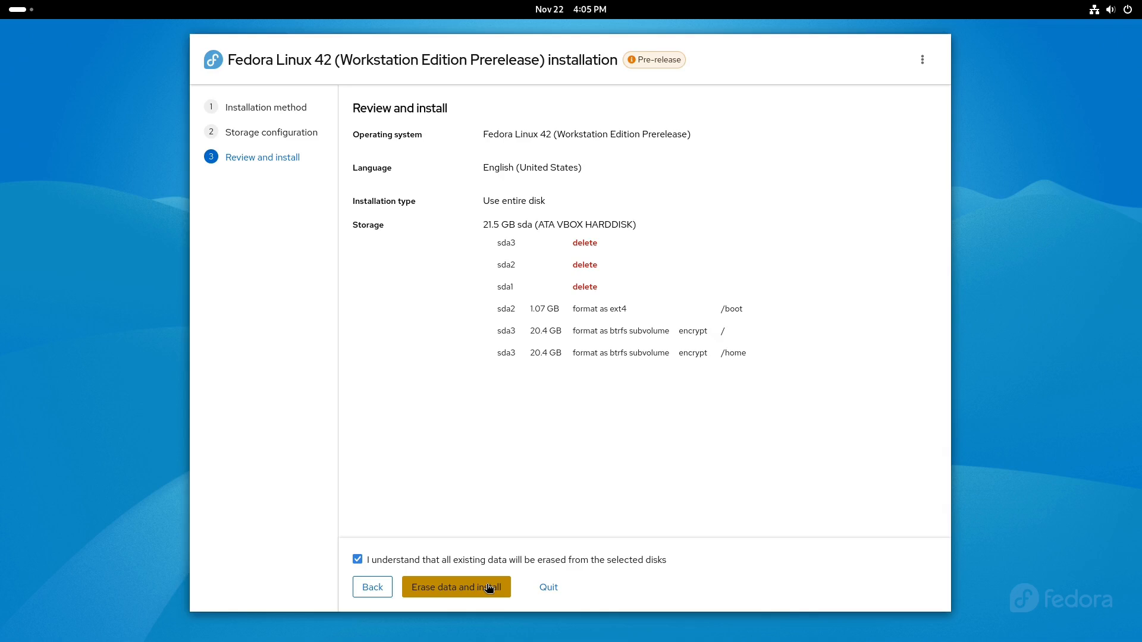
mouse_move(656, 457)
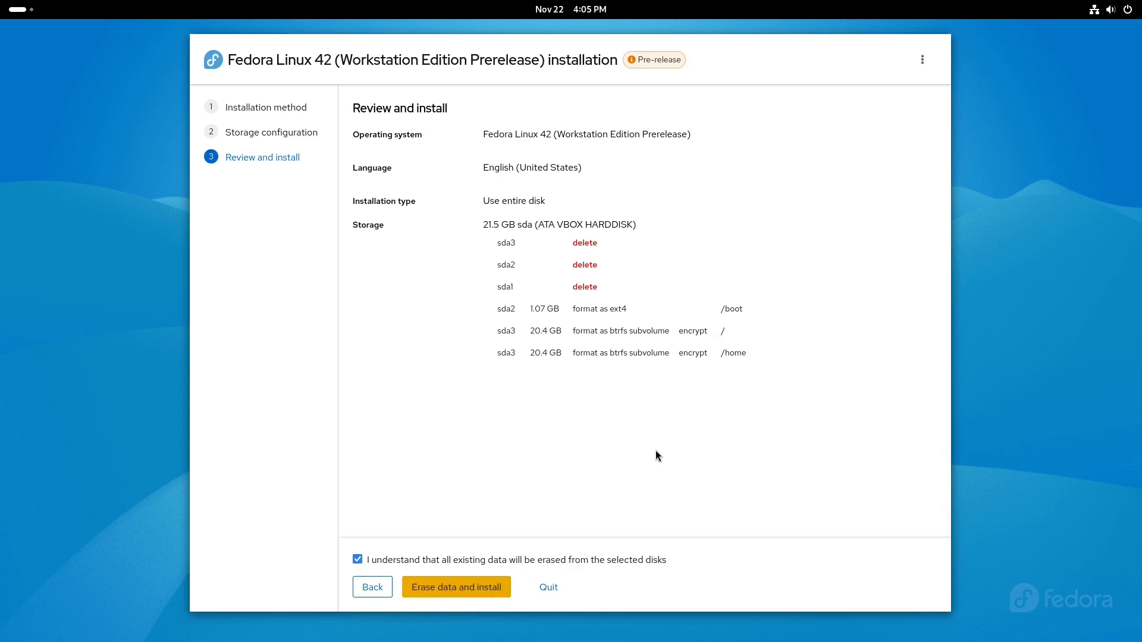
click(457, 587)
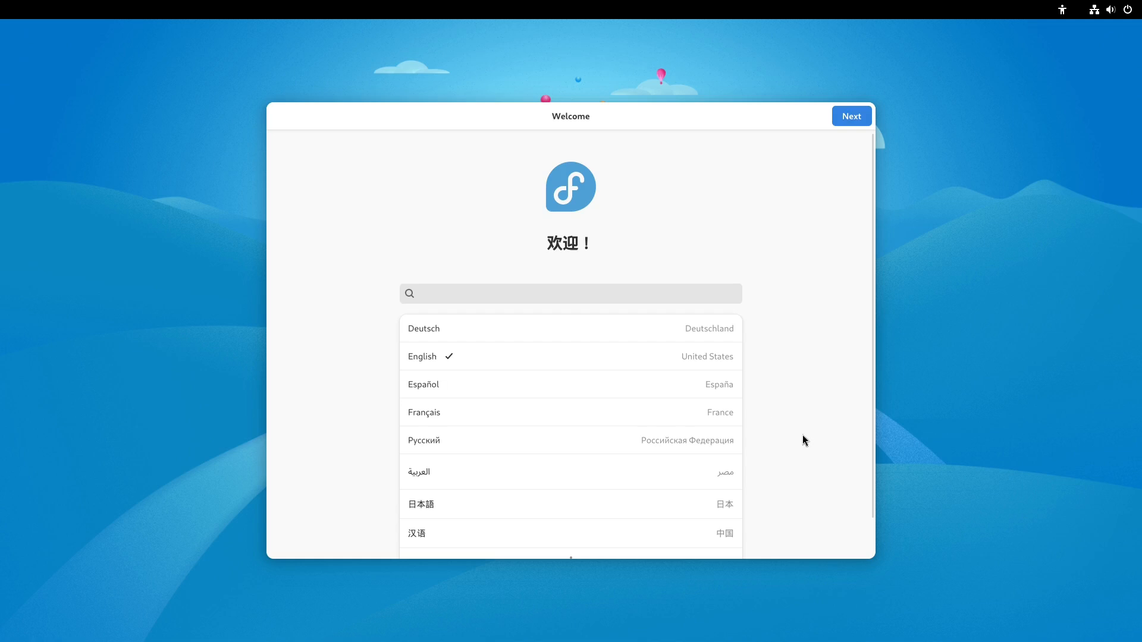
Step: Keep English language and US layout, switch off Location Services and Automatic Problem Reporting
click(852, 116)
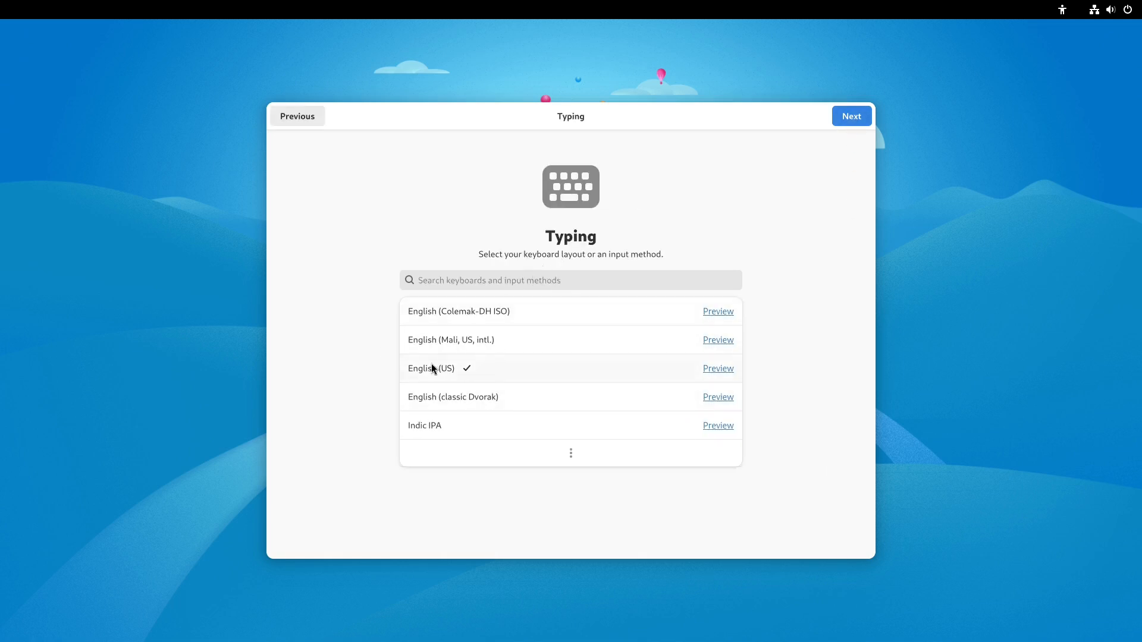
click(852, 117)
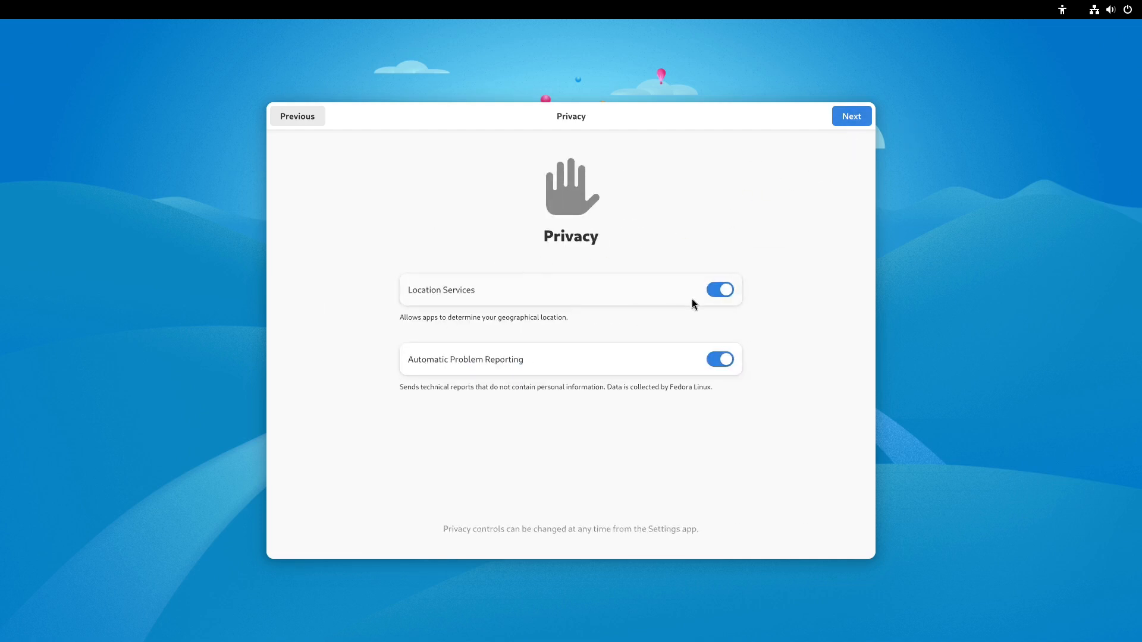
click(720, 289)
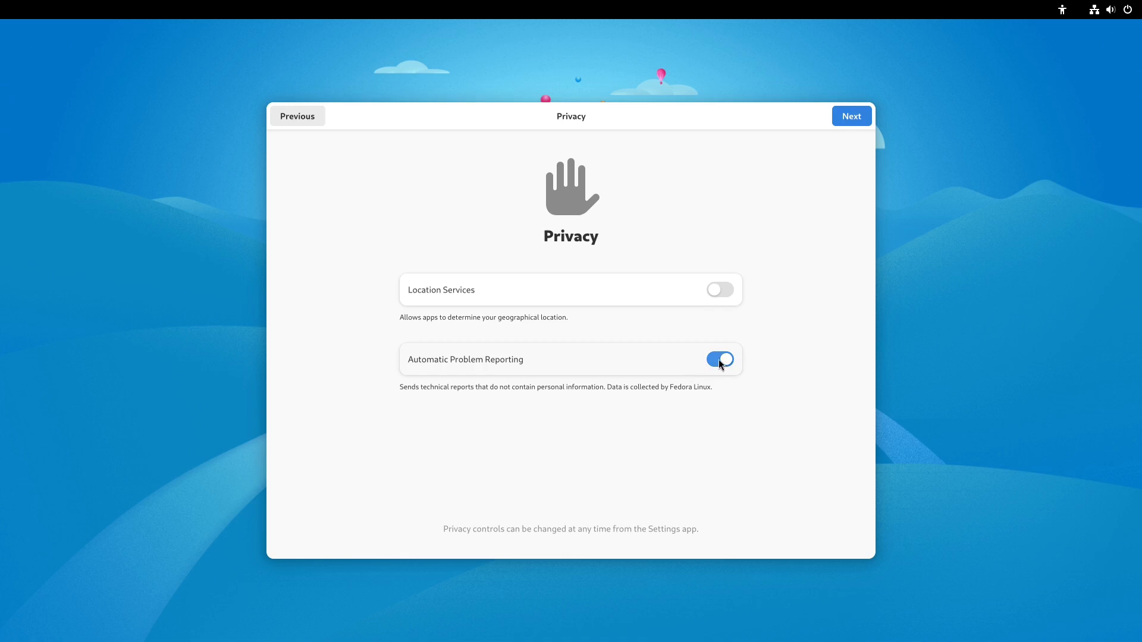
click(721, 360)
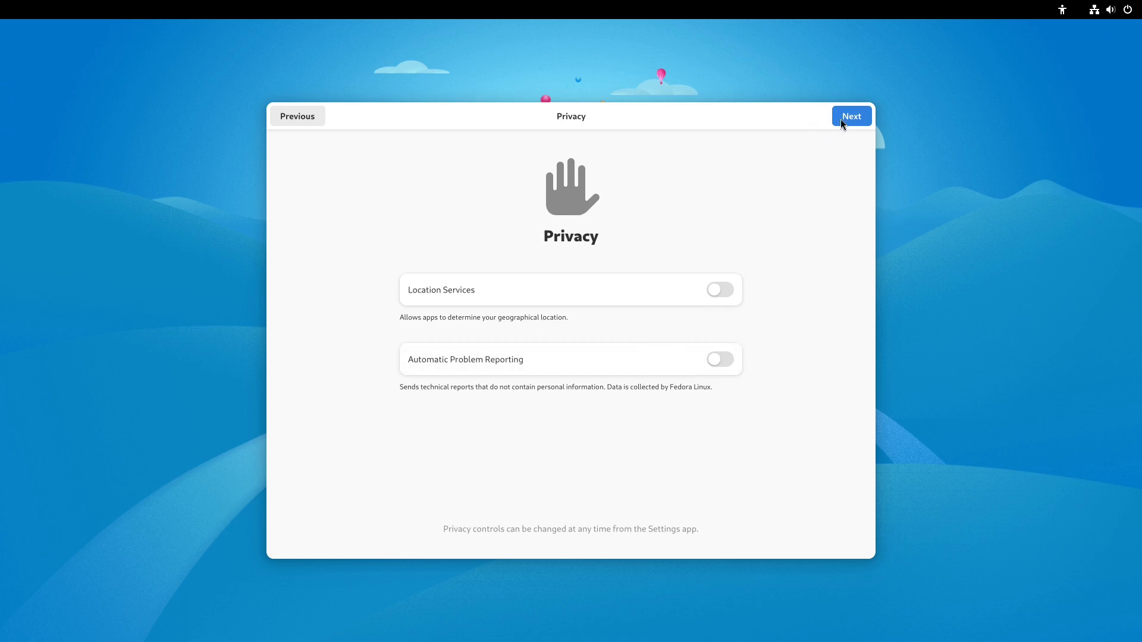
click(852, 117)
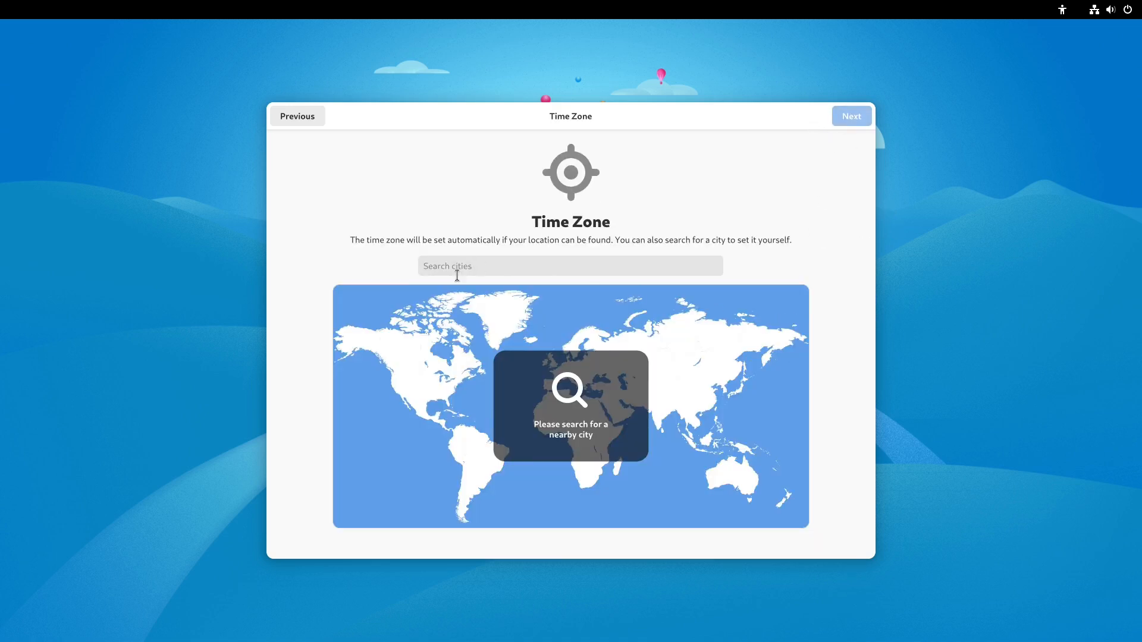
mouse_move(452, 393)
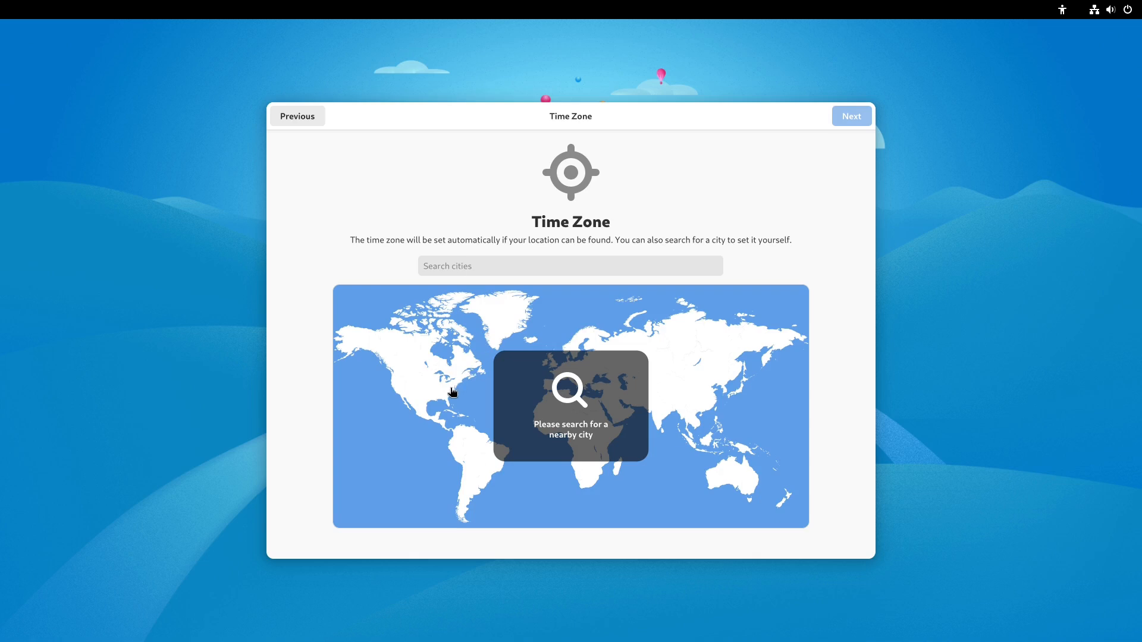
Step: Set the time zone to New York (EST) on the map and continue to Third-Party Repositories
click(444, 387)
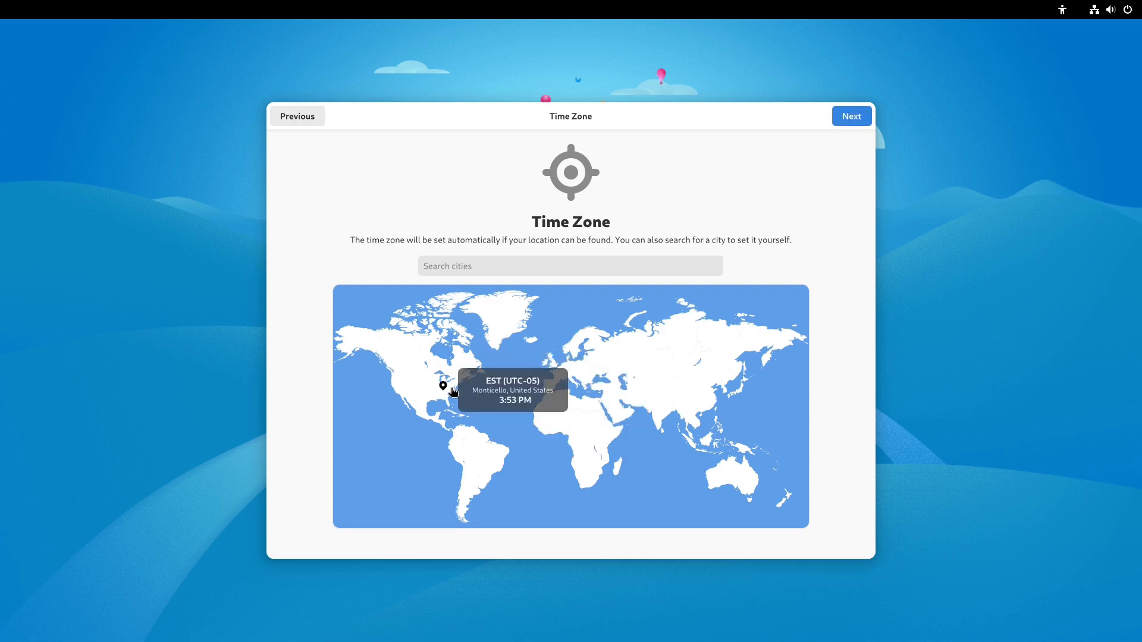
click(456, 396)
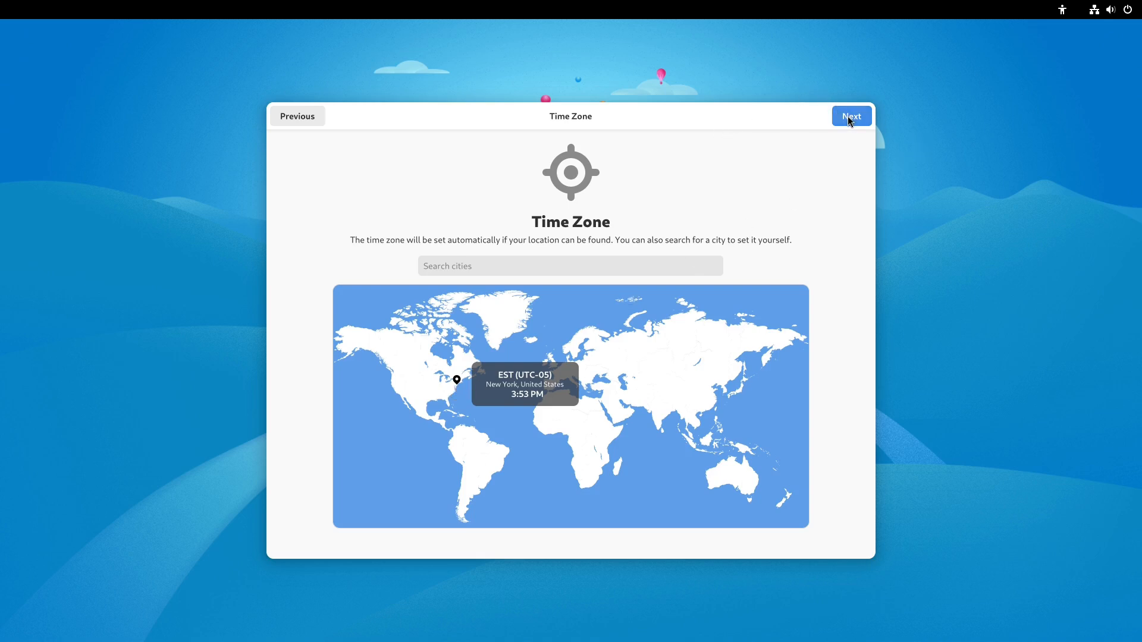
click(850, 116)
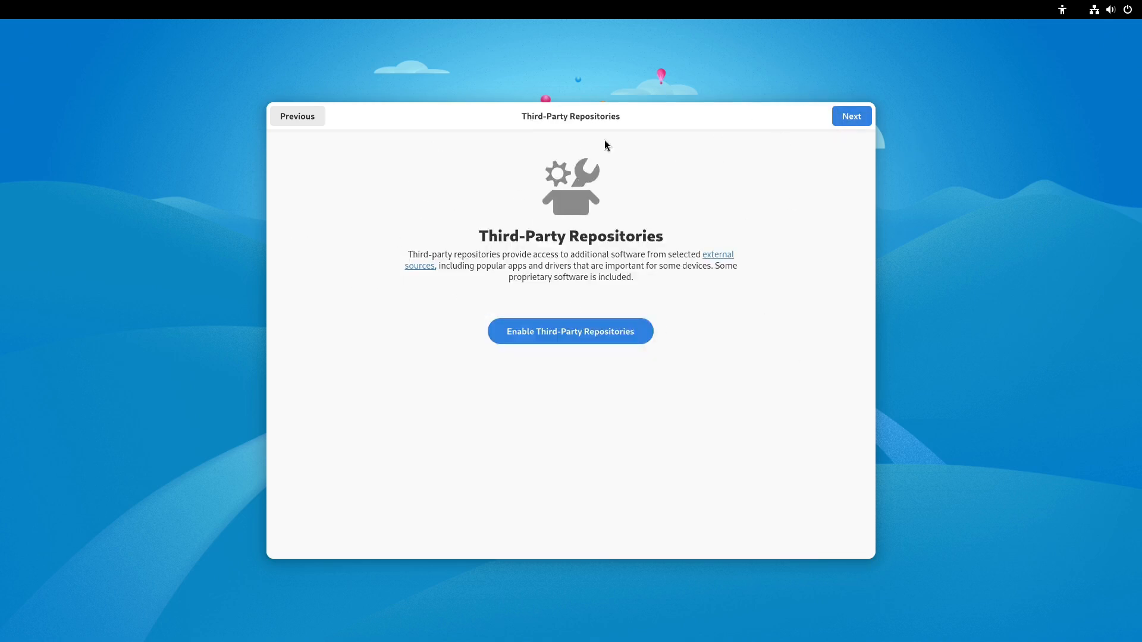
Step: Enable third-party repositories and continue to the About You page
click(571, 331)
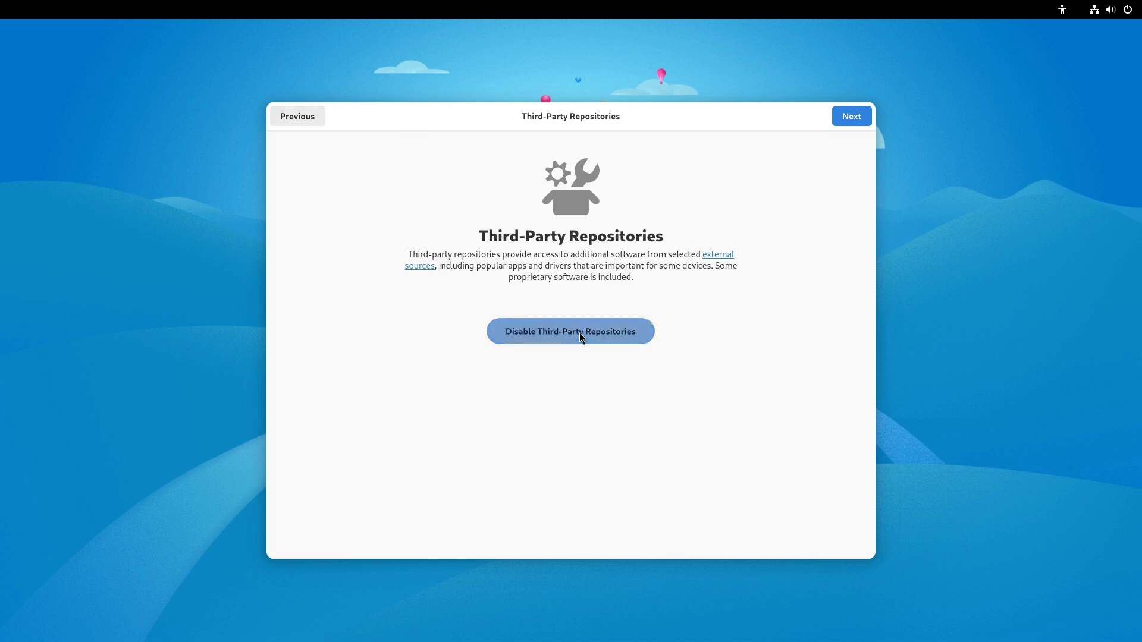
mouse_move(749, 263)
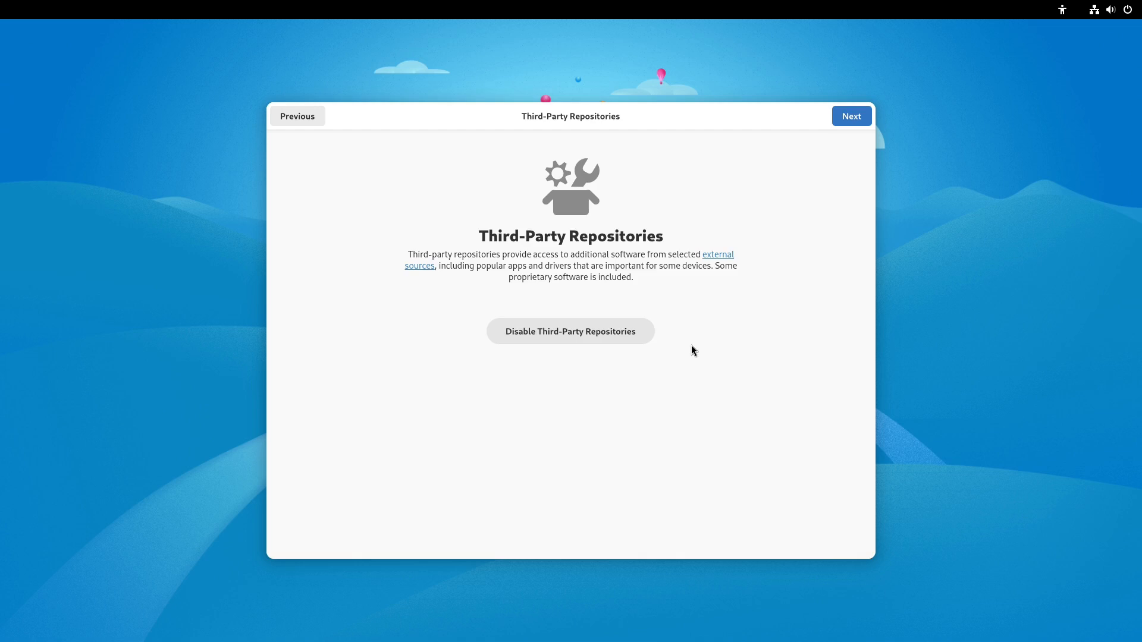
click(850, 116)
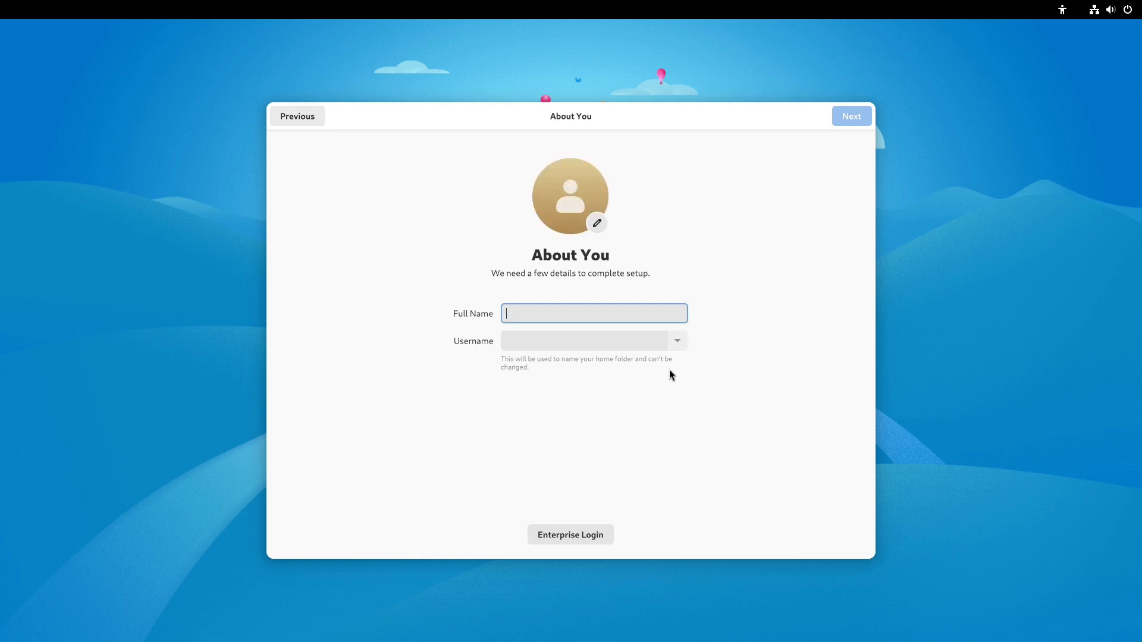
Step: Name the new account 'fedora' and continue to password setup
text(fedor)
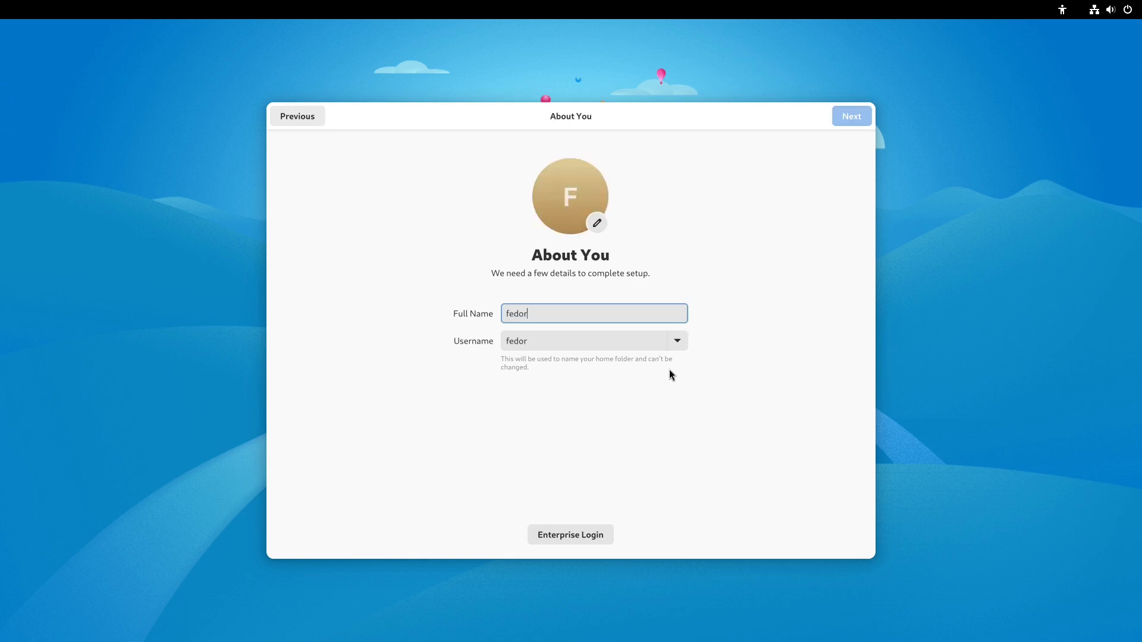
text(a)
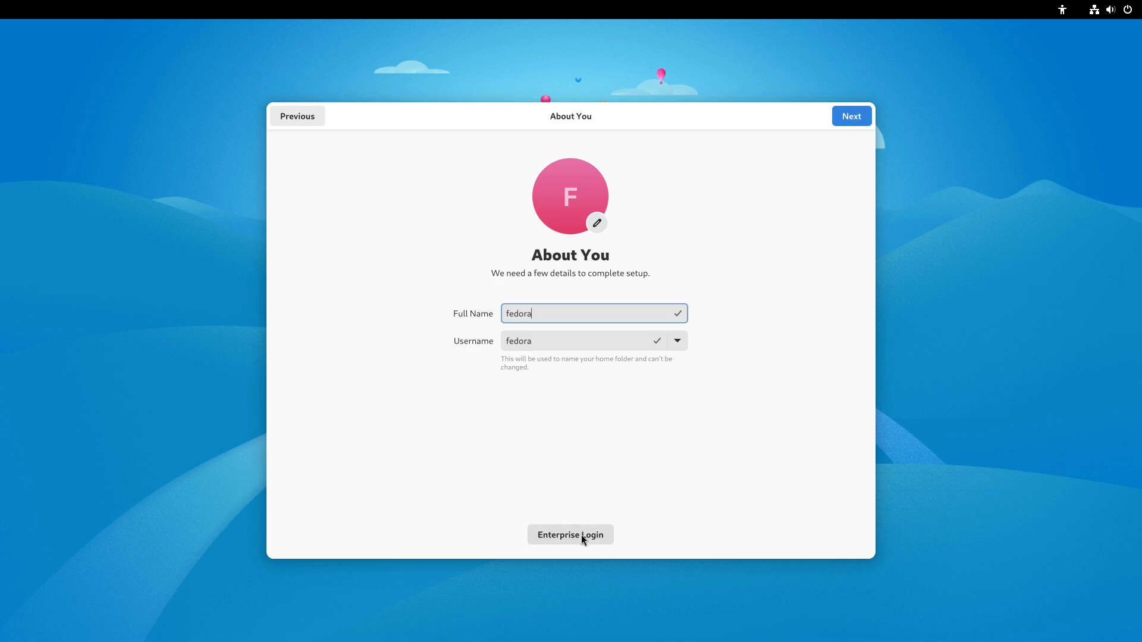
click(852, 117)
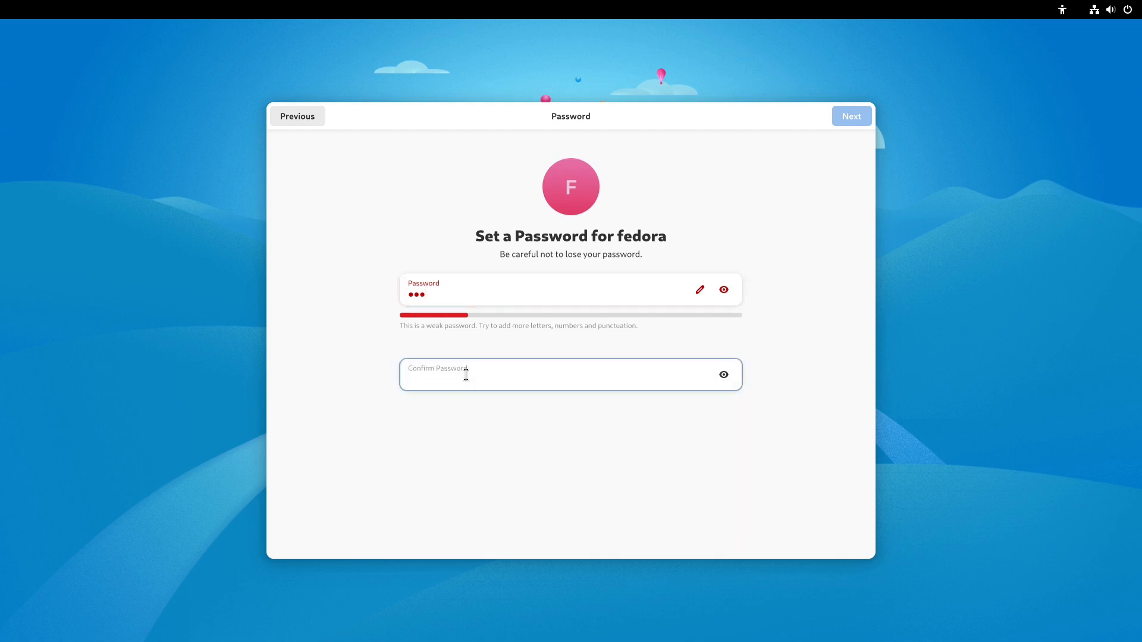
Step: Set the account password, finish setup and start using Fedora Linux
text(•••)
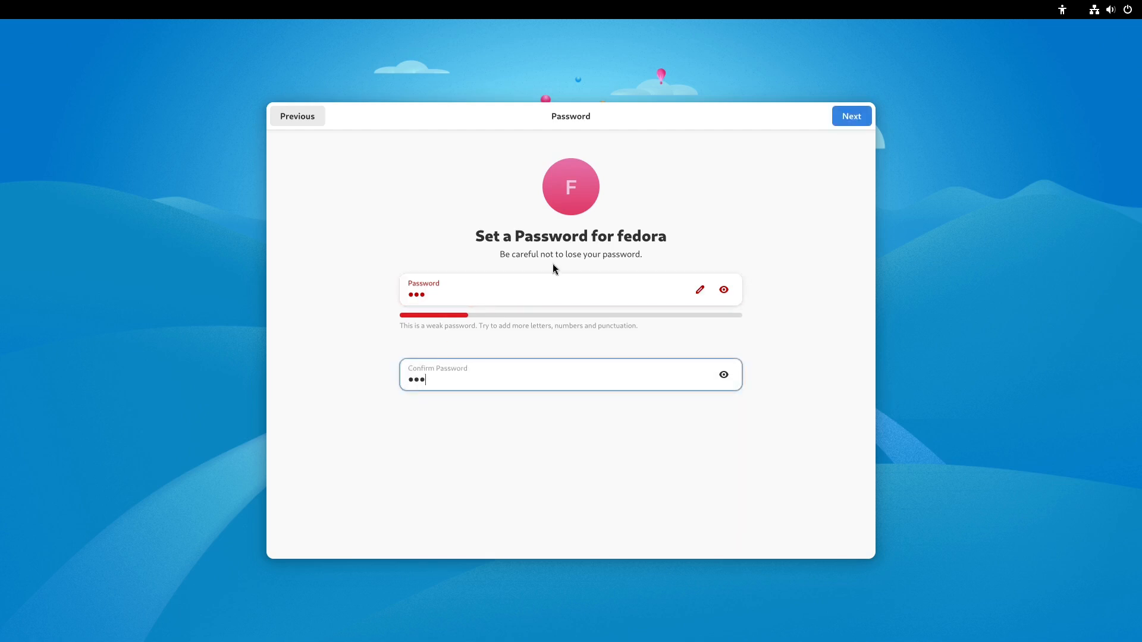
click(851, 117)
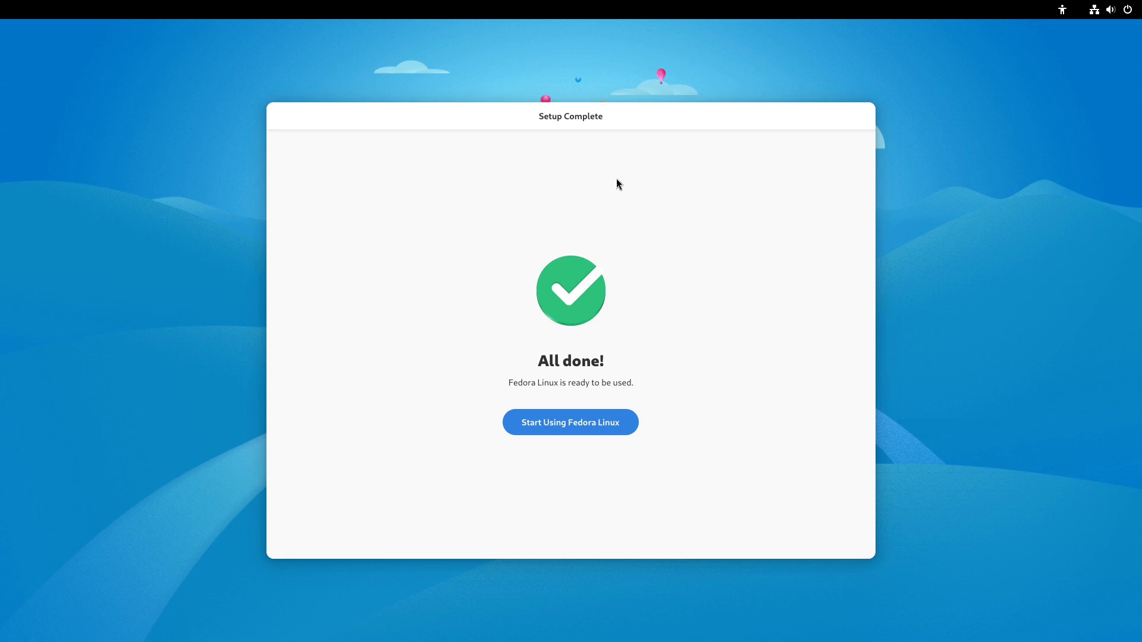
click(571, 423)
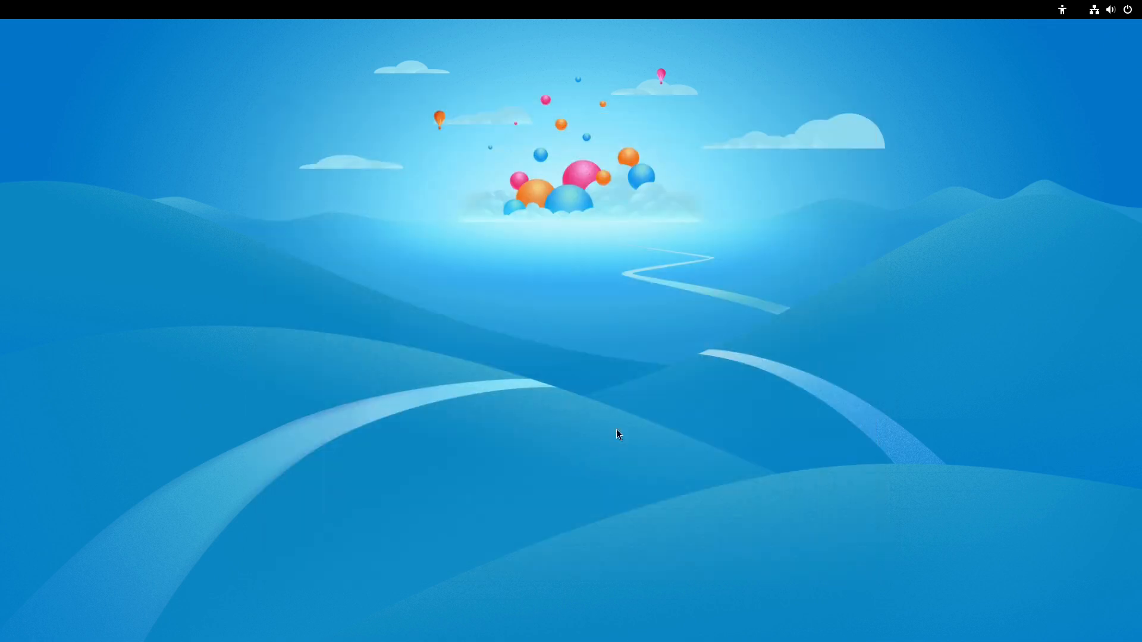